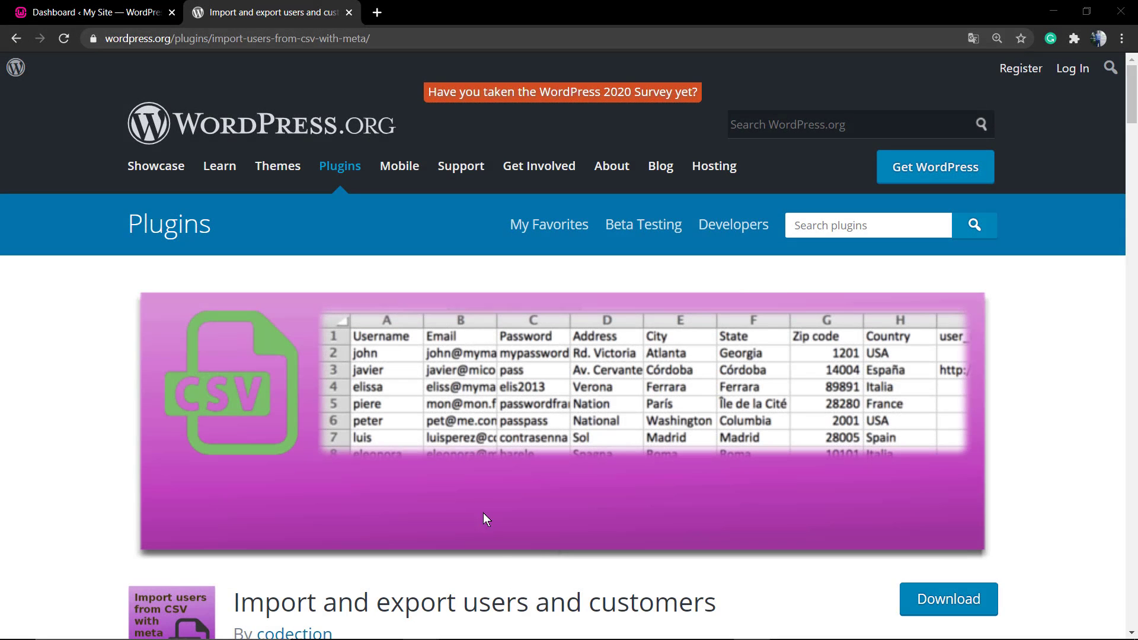
mouse_move(408, 429)
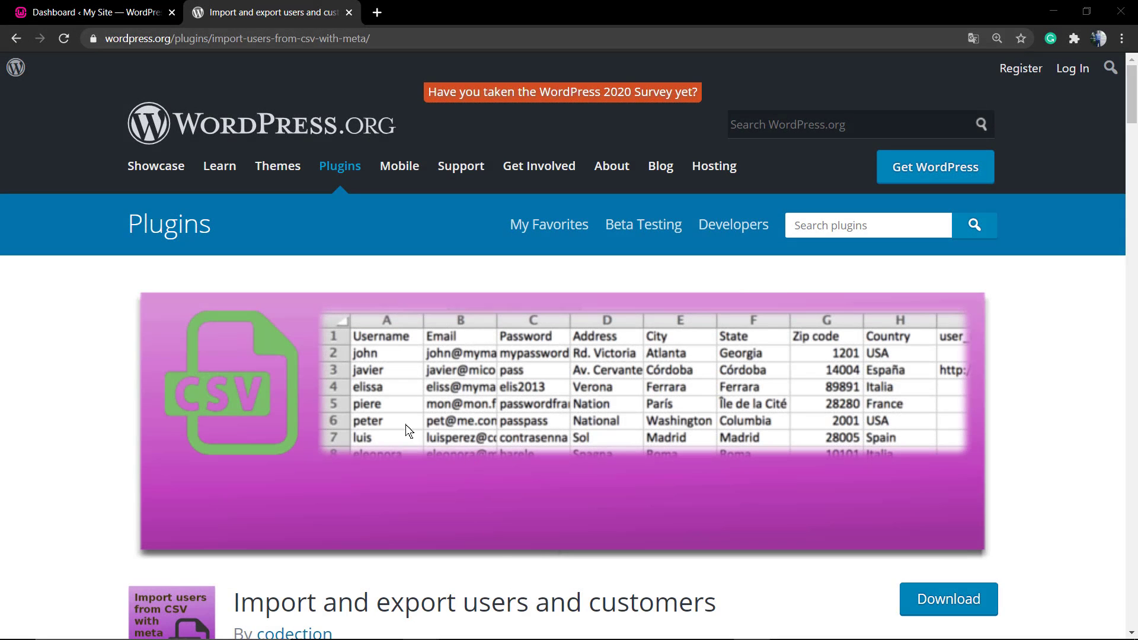
- From the admin dashboard tab, view All Users and then the WooCommerce Customers report
click(87, 13)
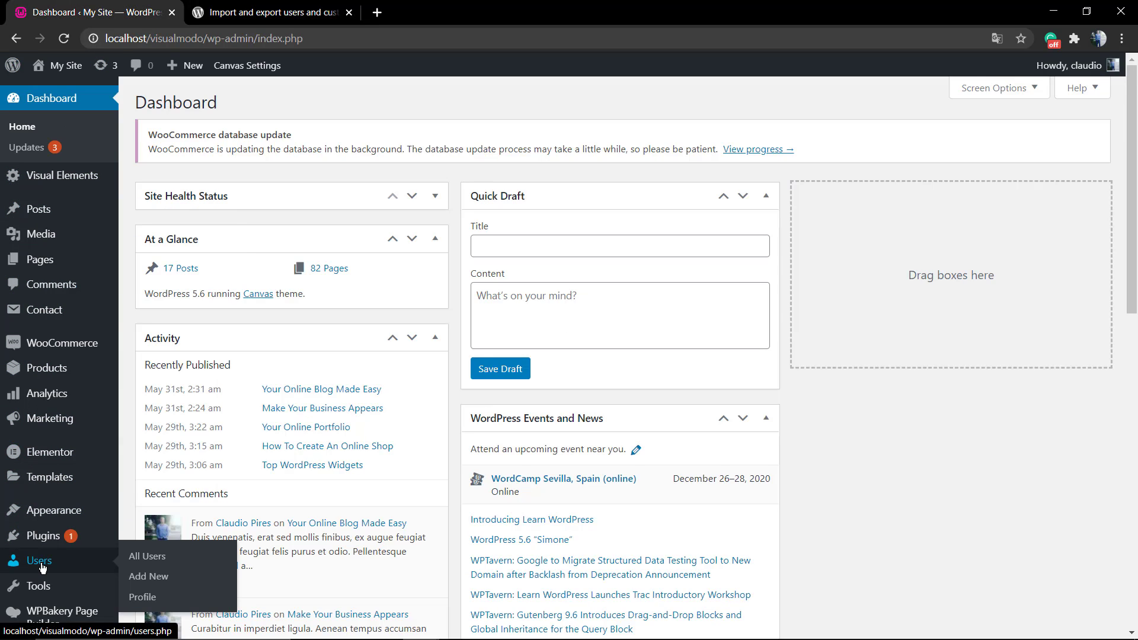
click(146, 556)
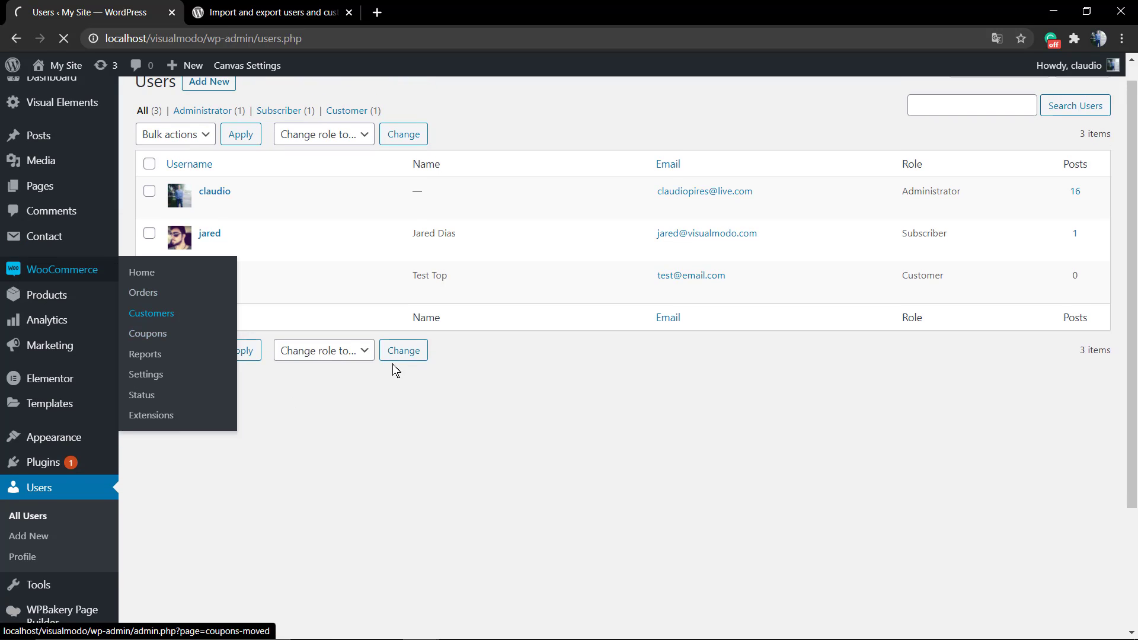
click(151, 313)
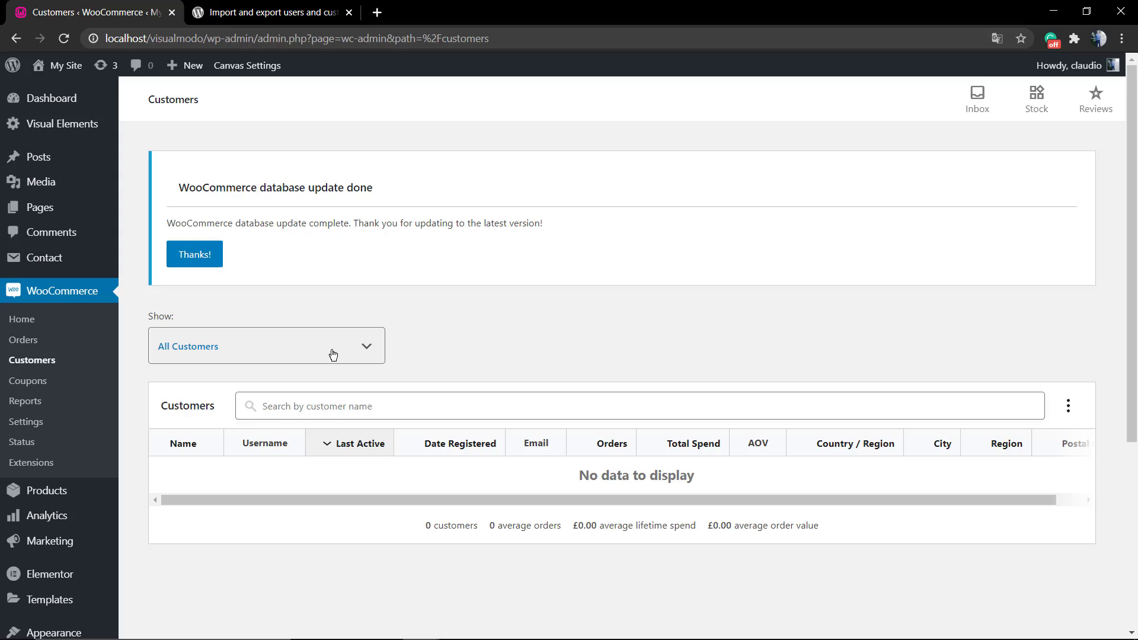
mouse_move(306, 308)
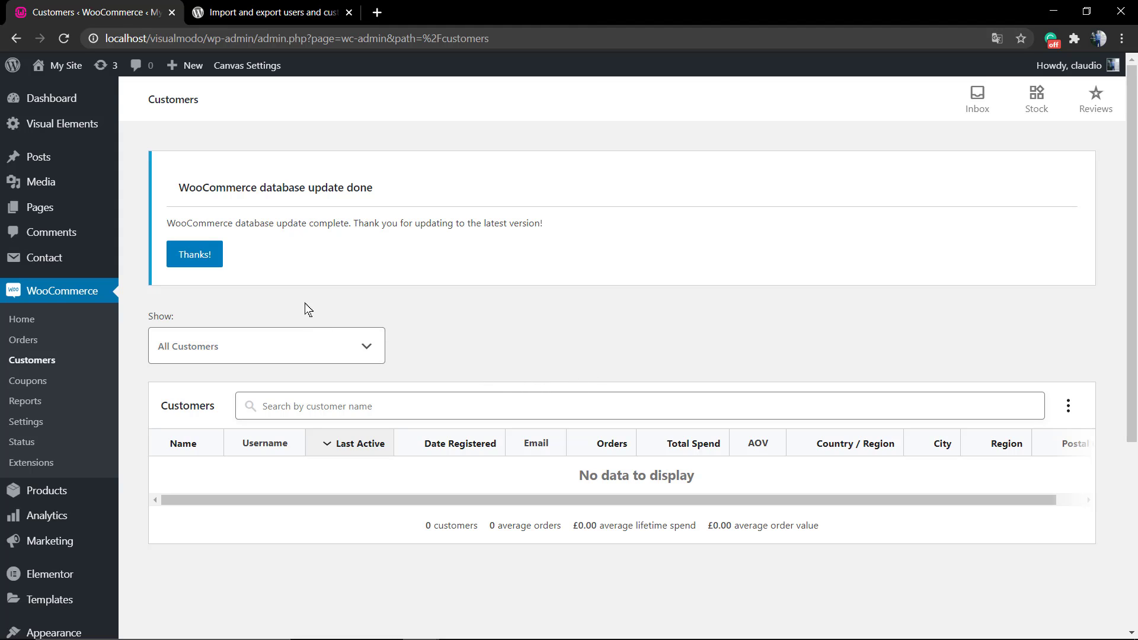
- Dismiss the WooCommerce database update notice with Thanks! and return to Dashboard Home
click(194, 255)
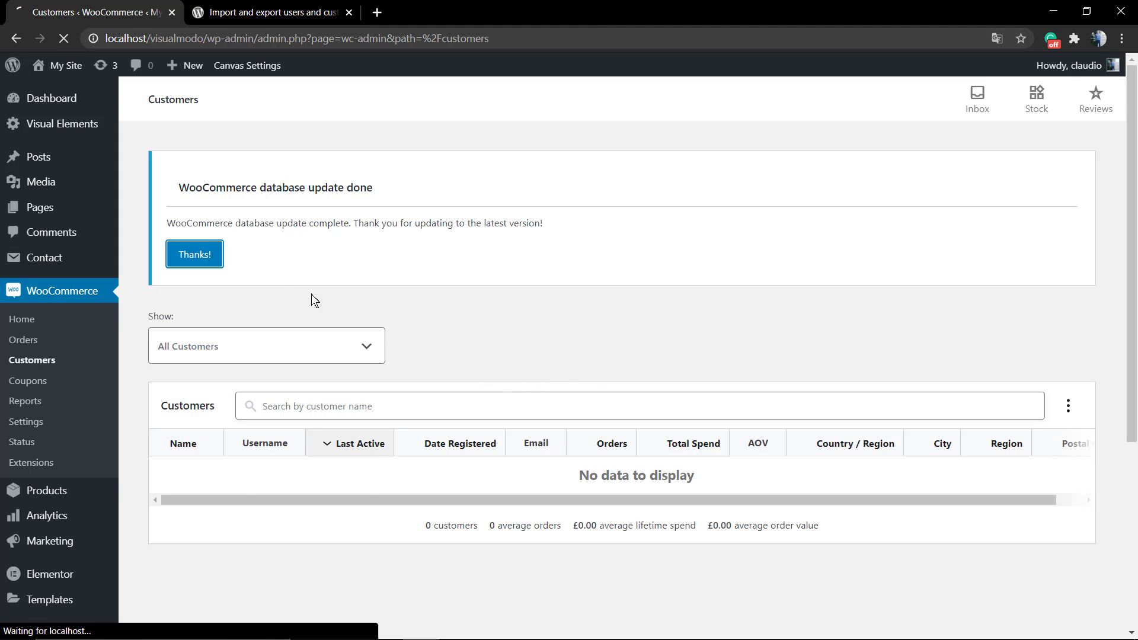
click(194, 254)
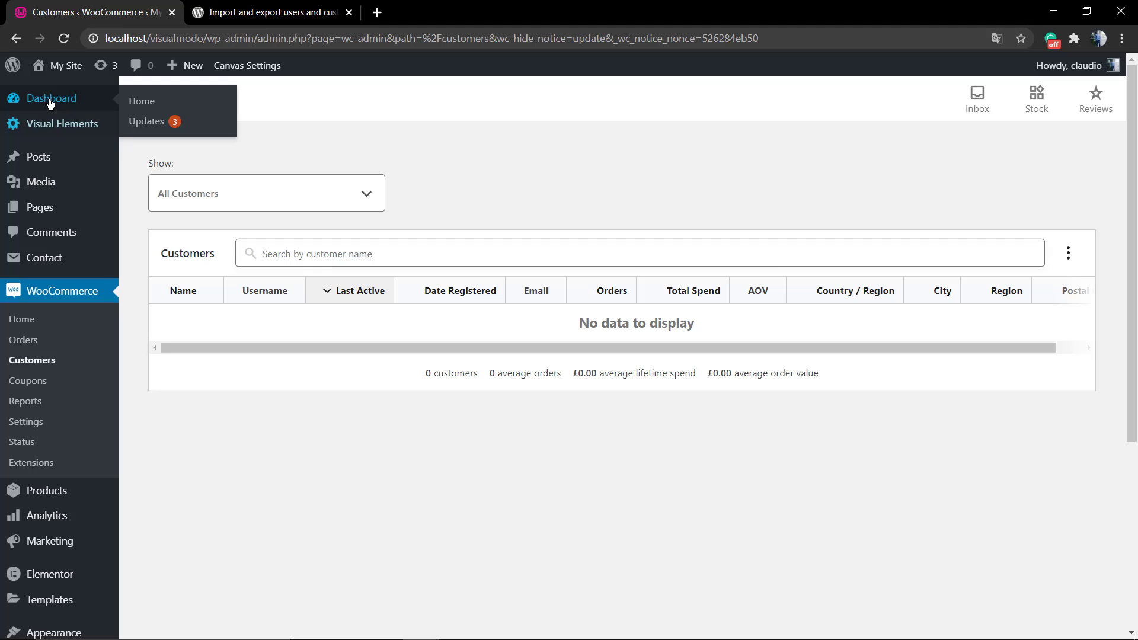
click(142, 101)
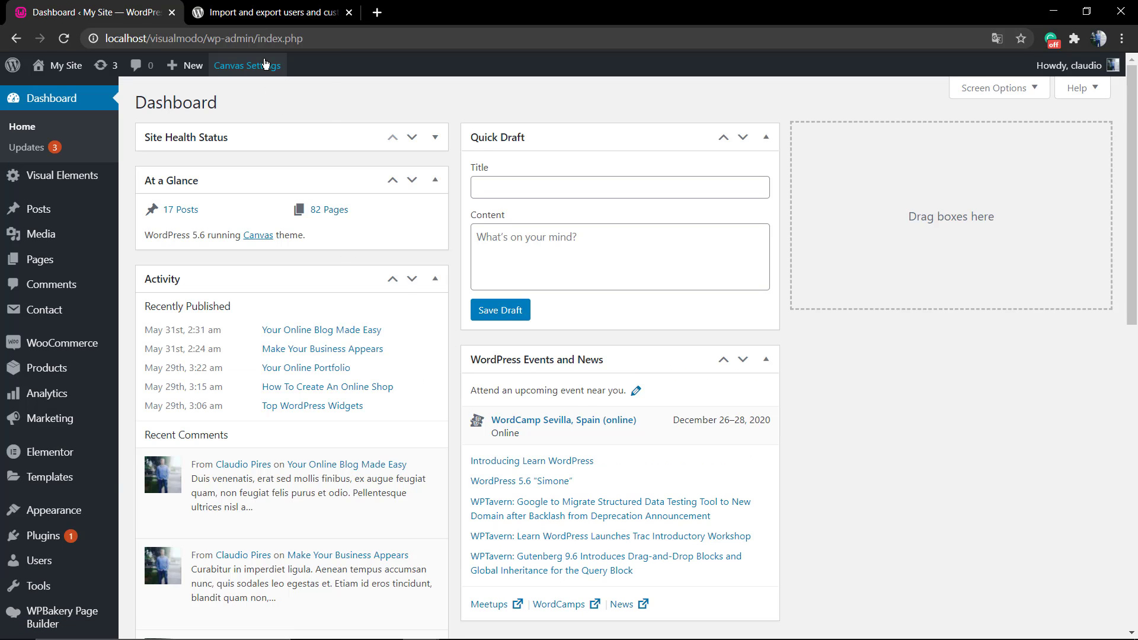
click(269, 12)
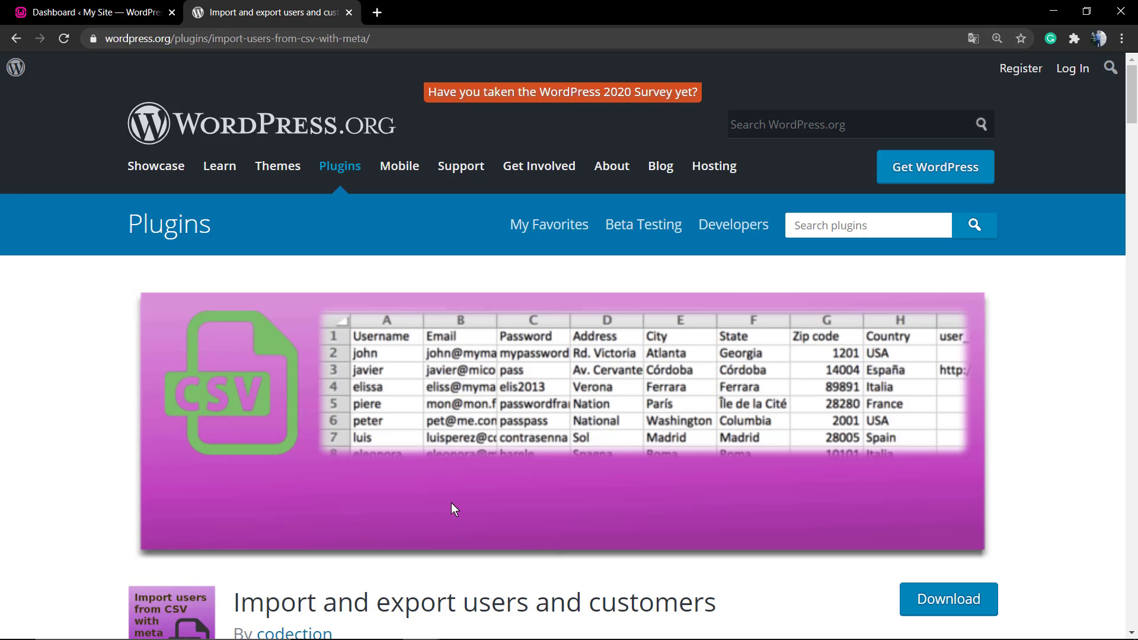
scroll(down, 3)
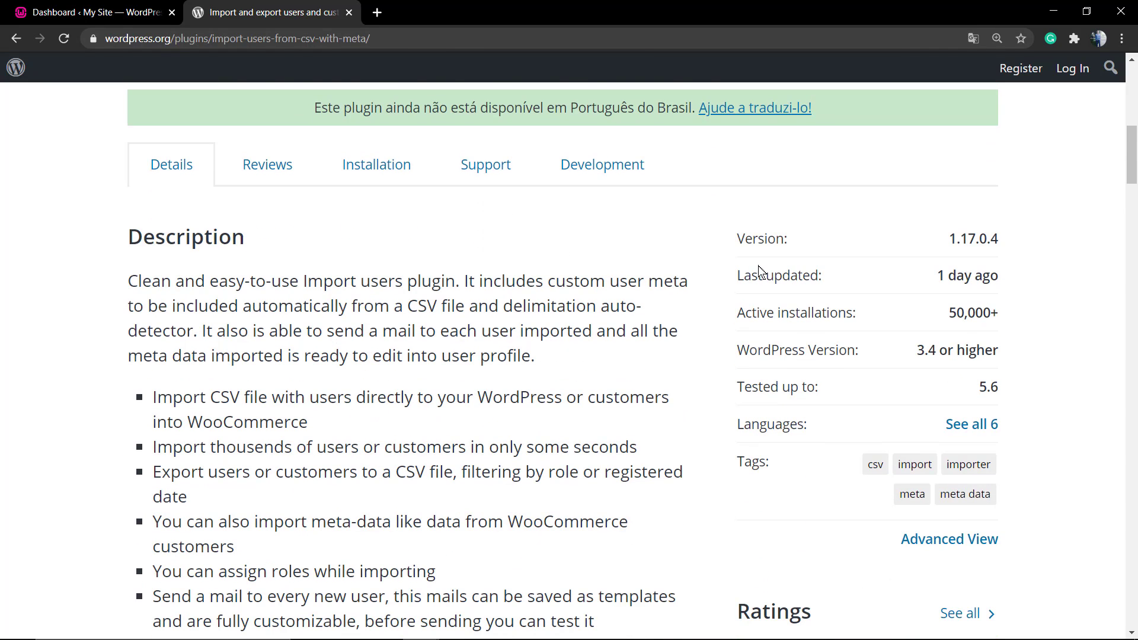
mouse_move(476, 301)
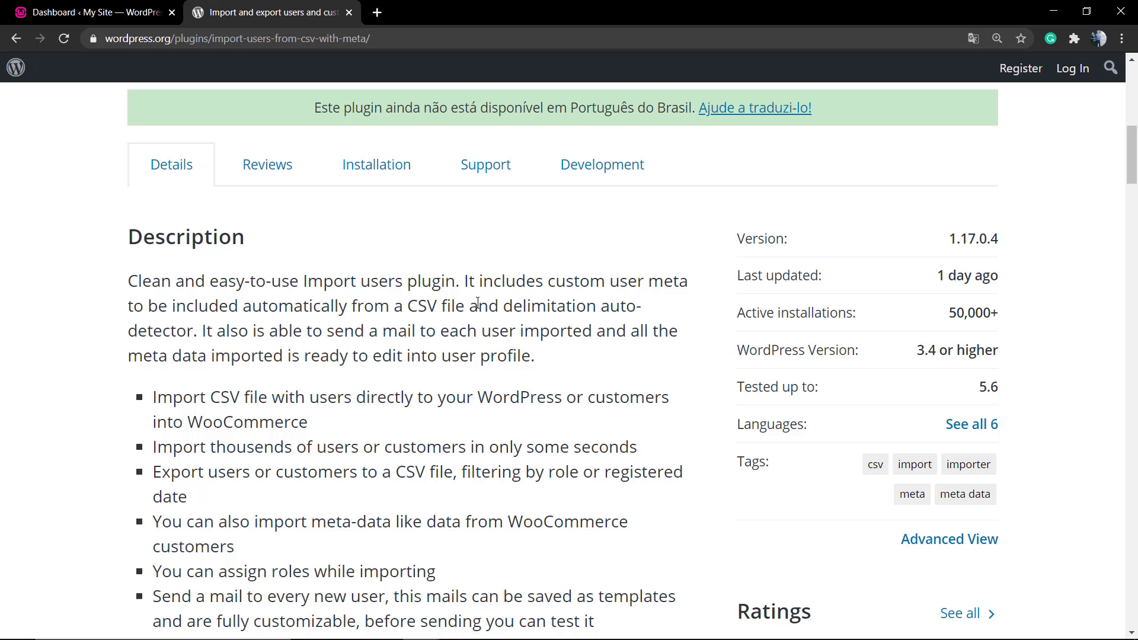
scroll(up, 3)
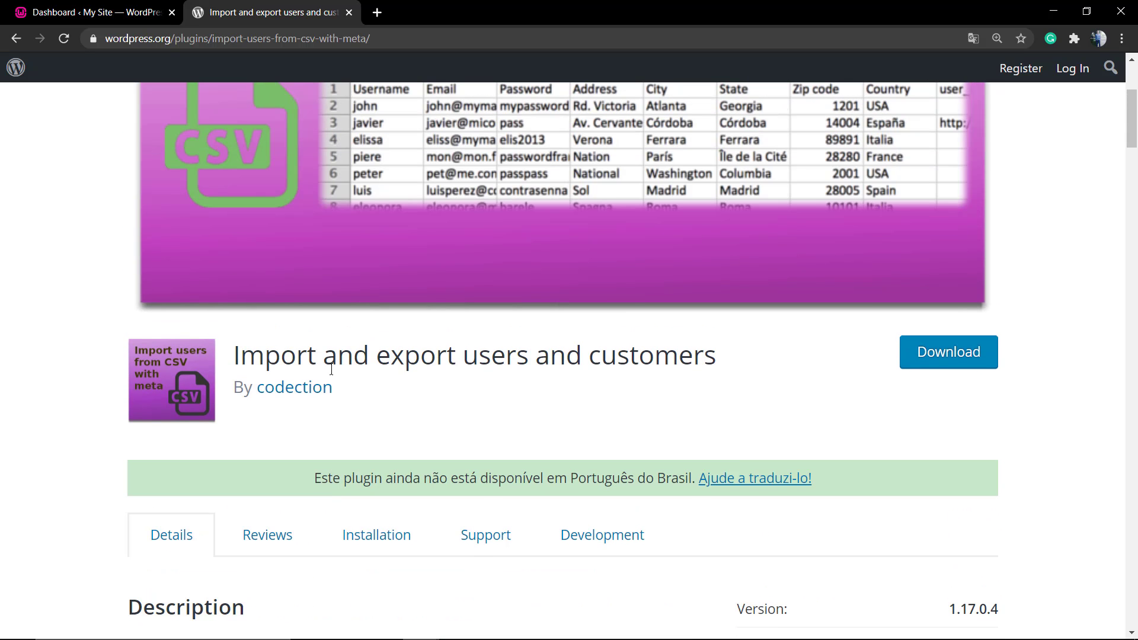
triple_click(473, 354)
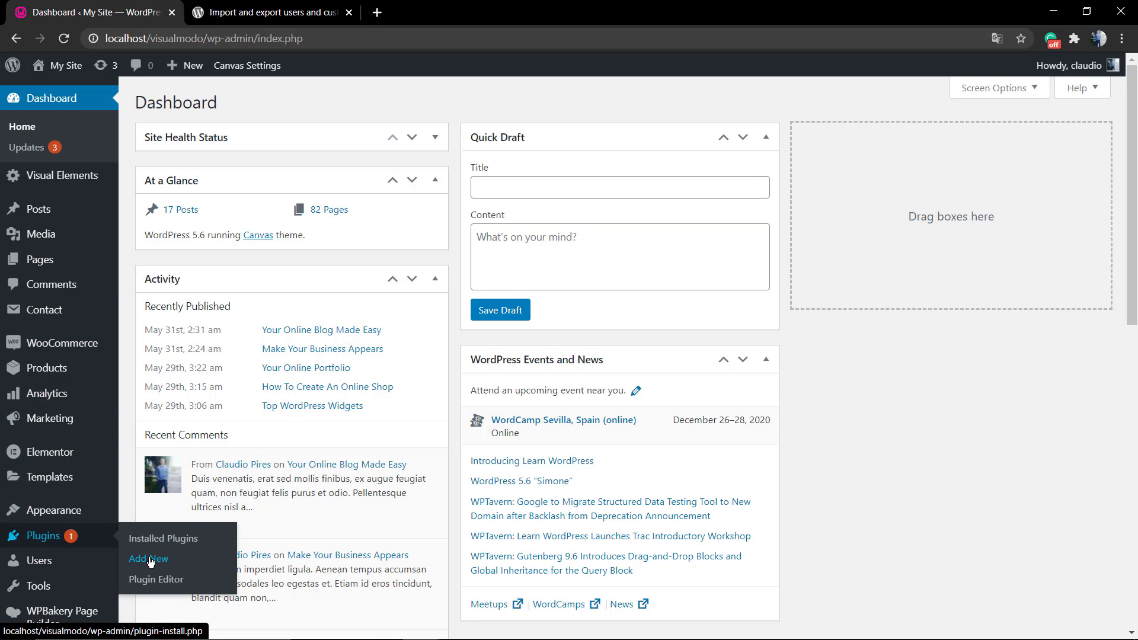
- Search Add New plugins for 'Import and export users and customers' and install codection's plugin
click(148, 559)
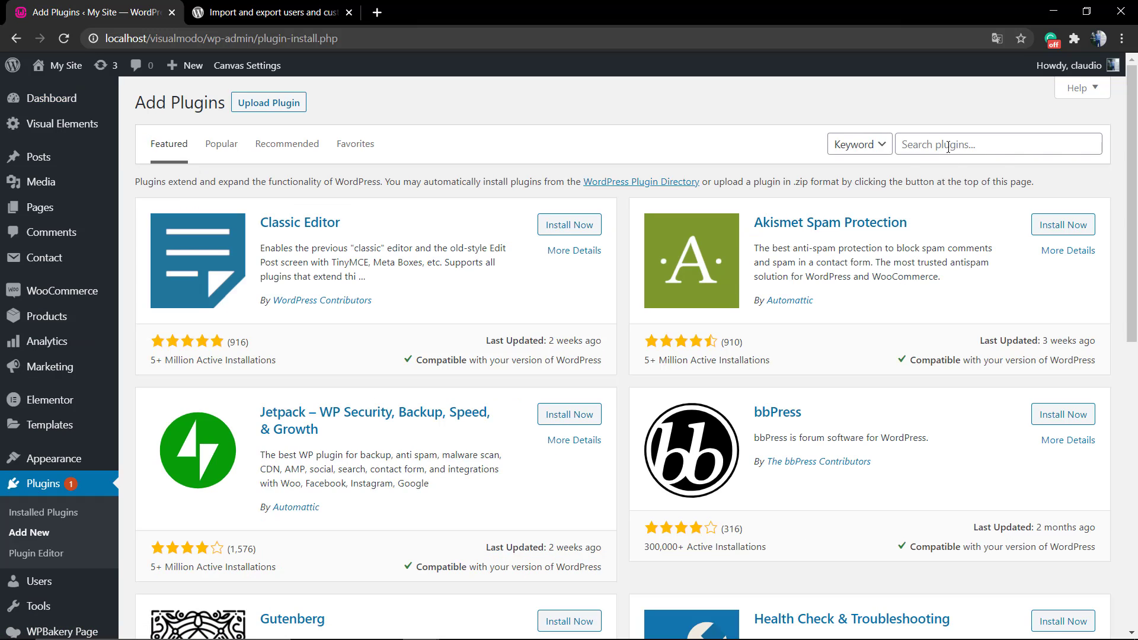
text(Import and export users and customers)
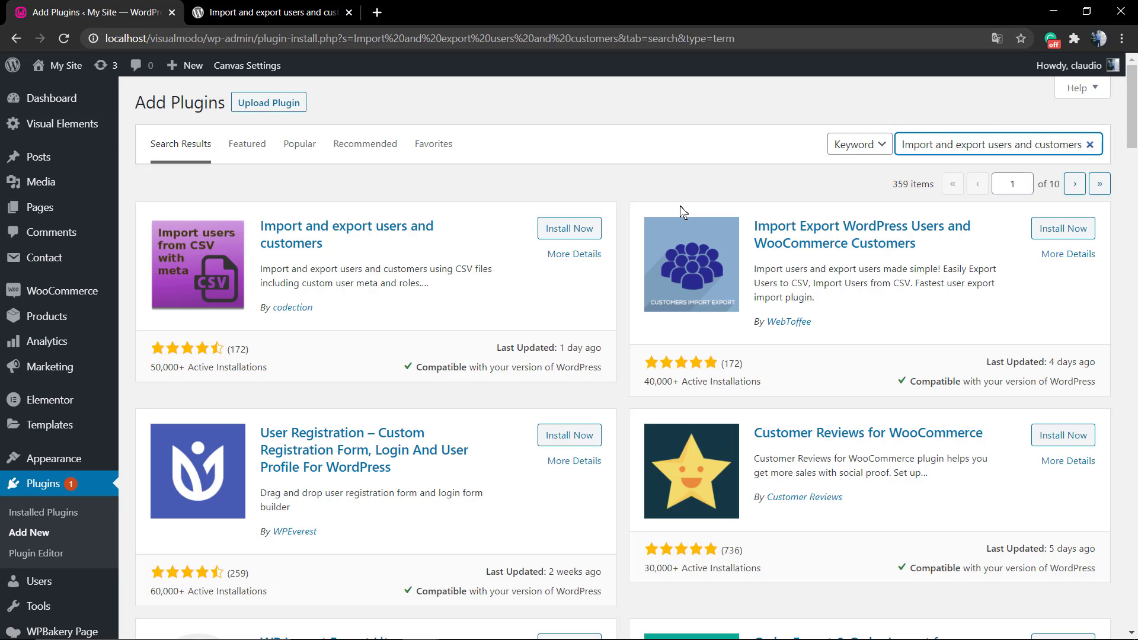
click(569, 227)
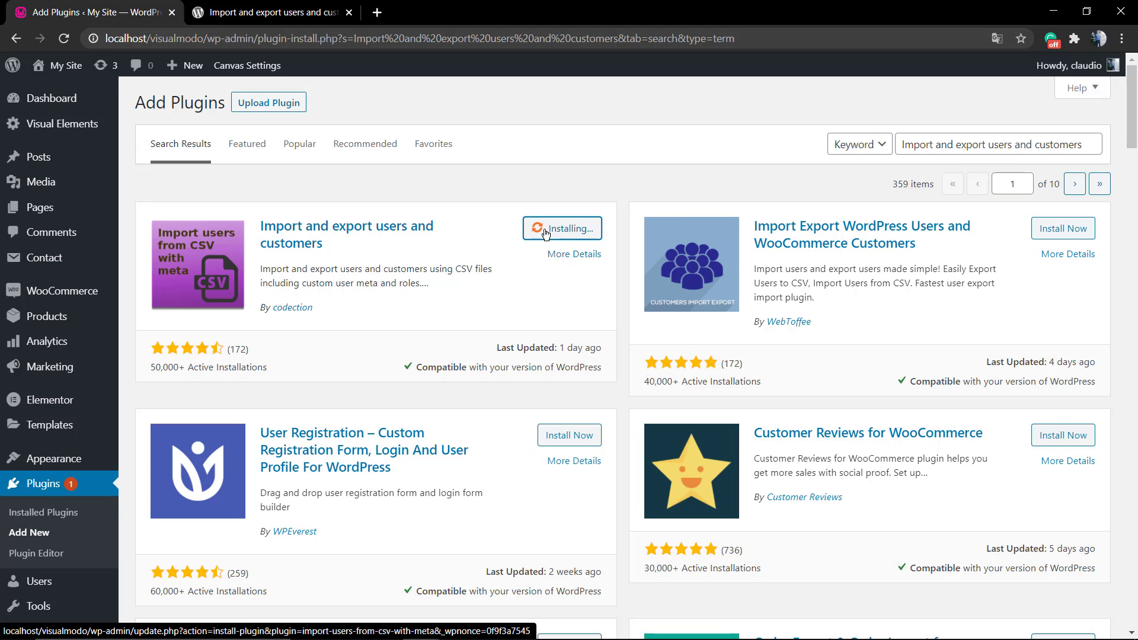
mouse_move(219, 288)
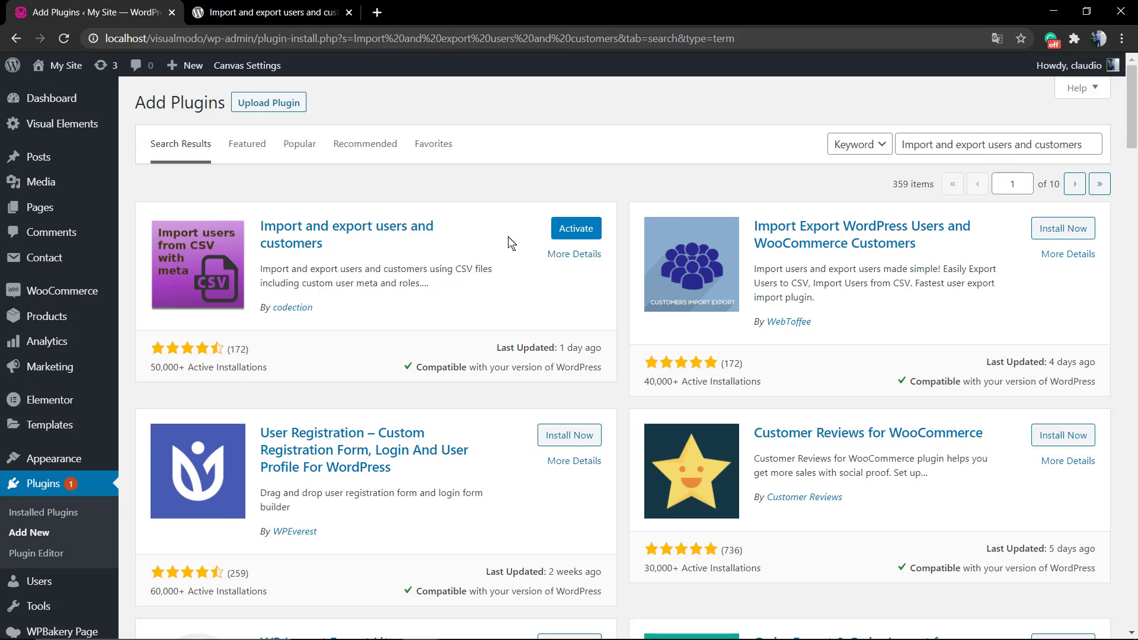
- Activate the newly installed Import and export users and customers plugin
click(576, 227)
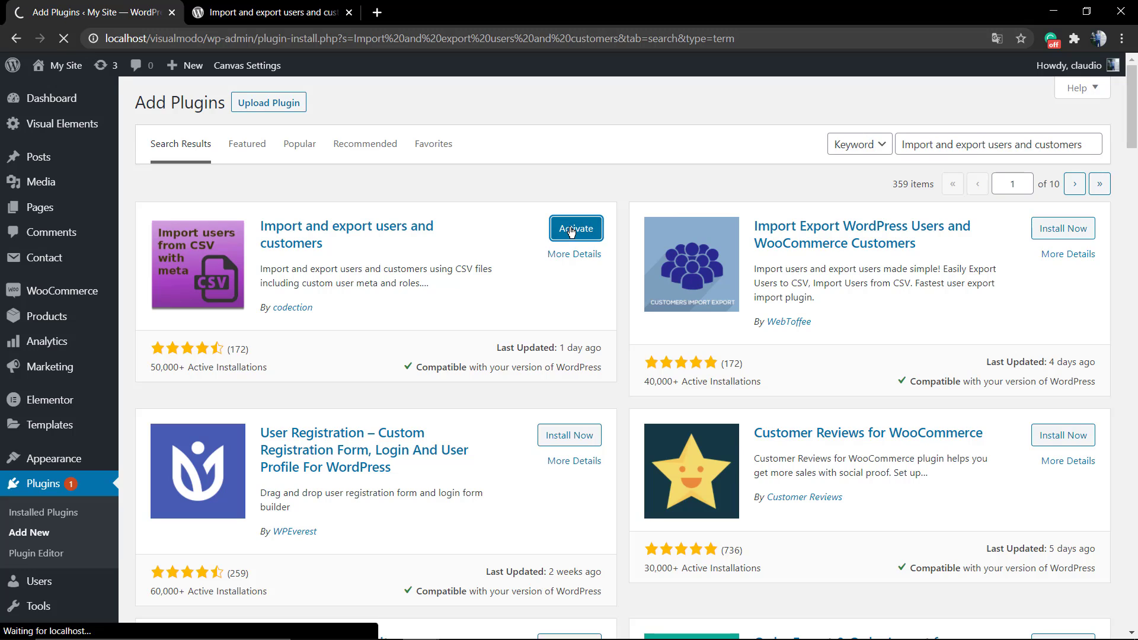
click(575, 228)
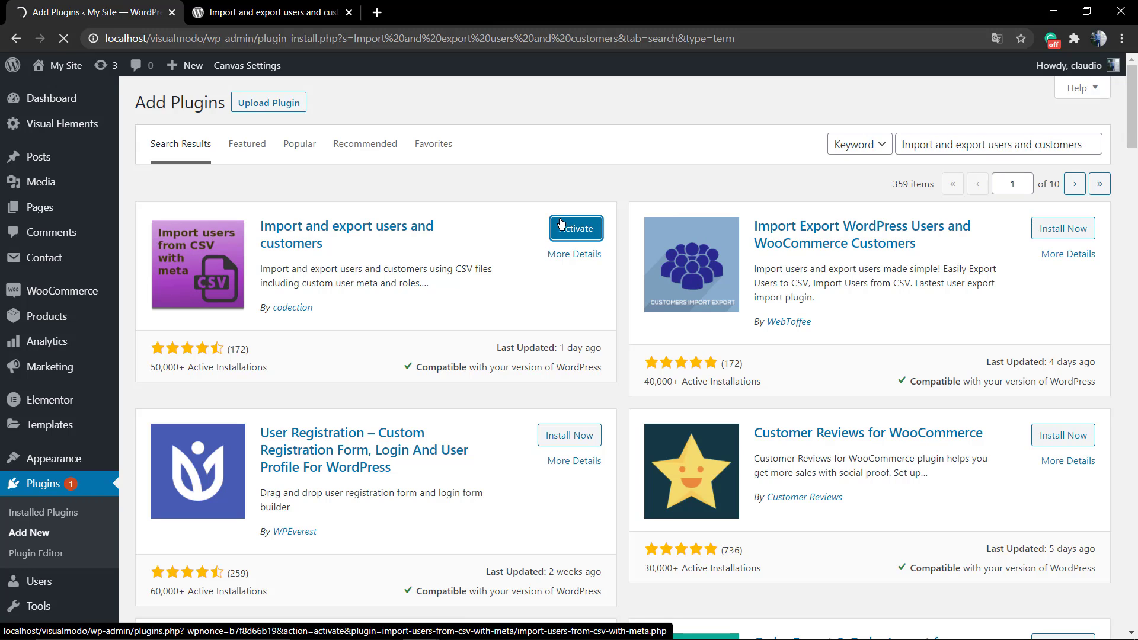
click(575, 227)
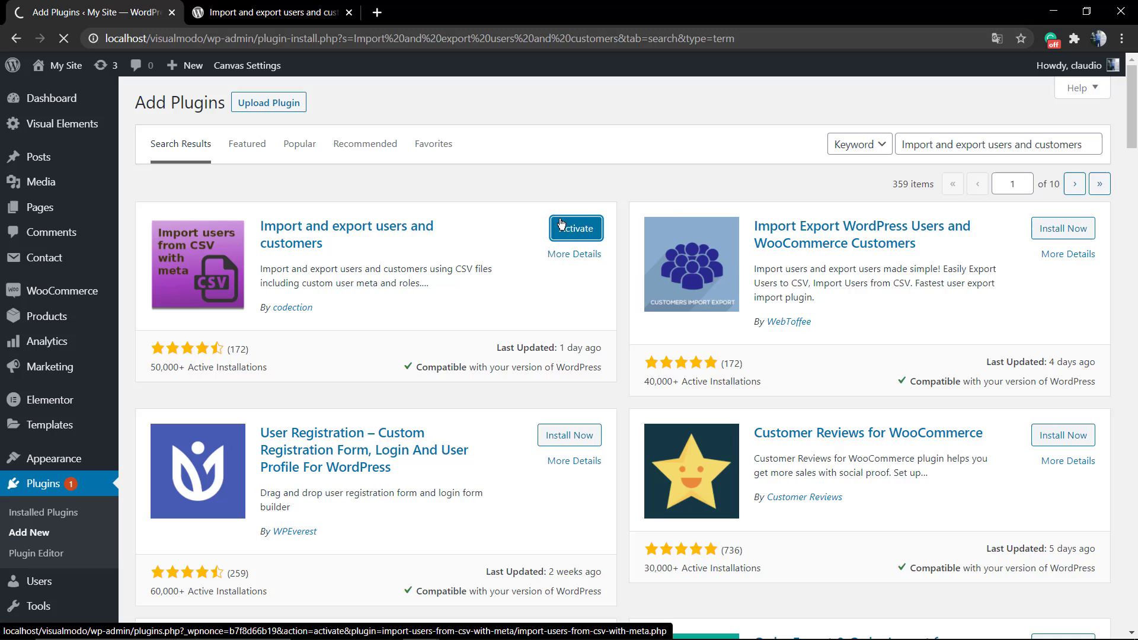
click(575, 228)
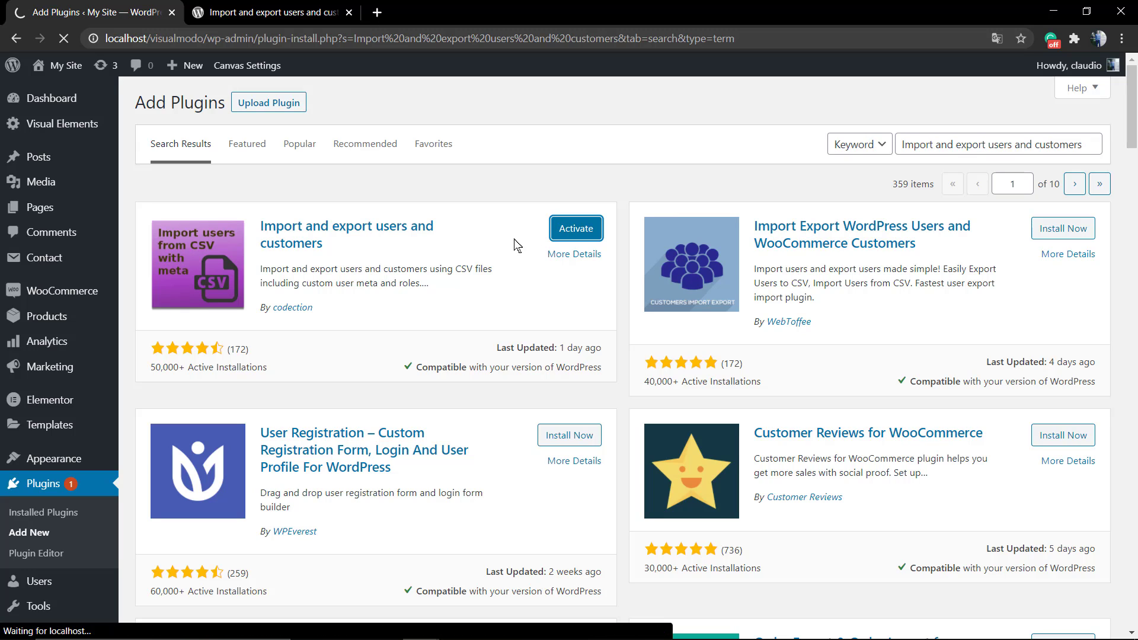
click(576, 227)
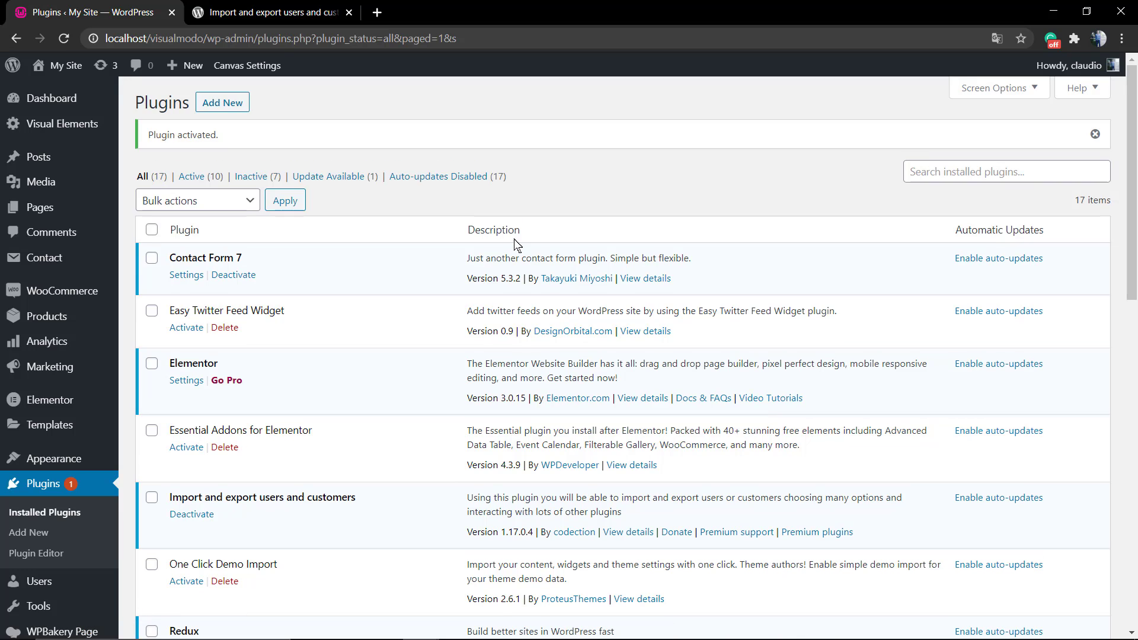
scroll(down, 3)
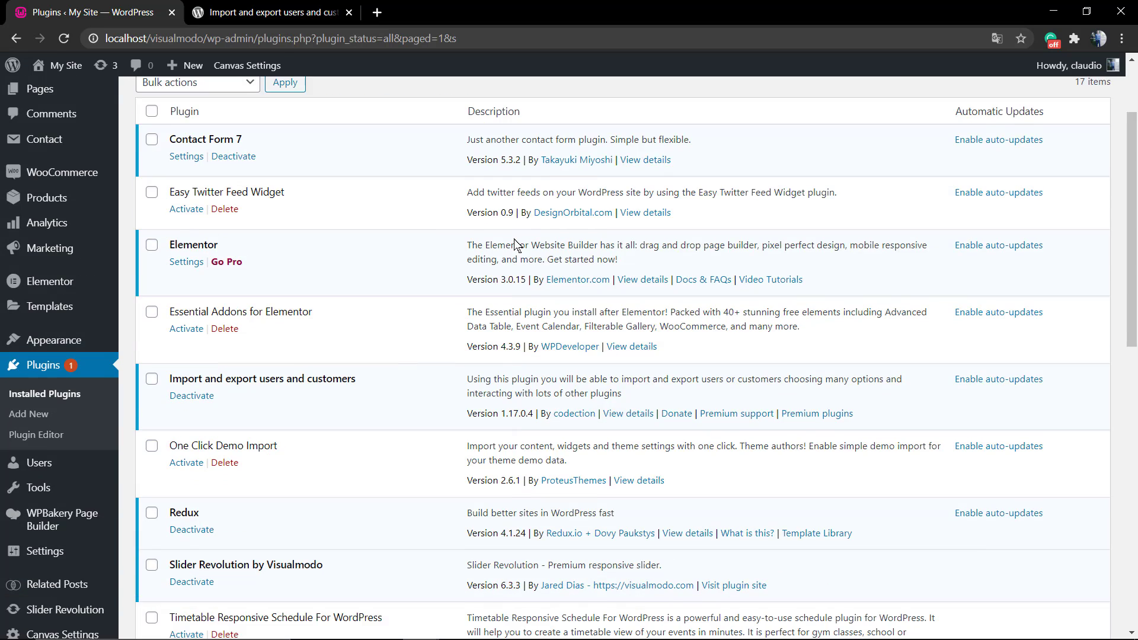
scroll(down, 3)
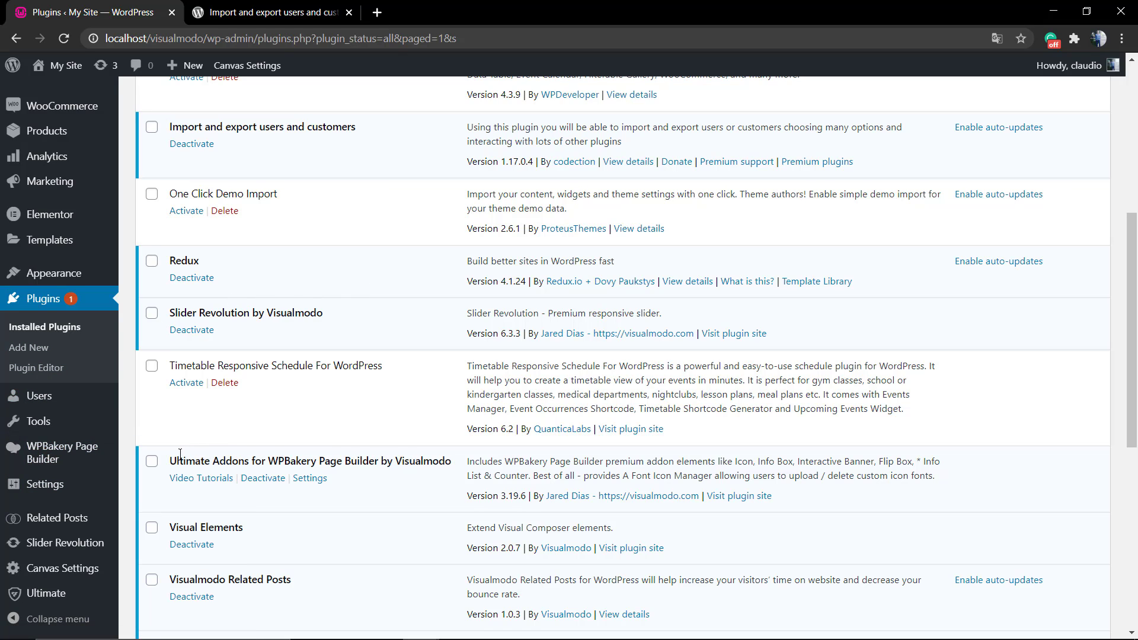
mouse_move(181, 434)
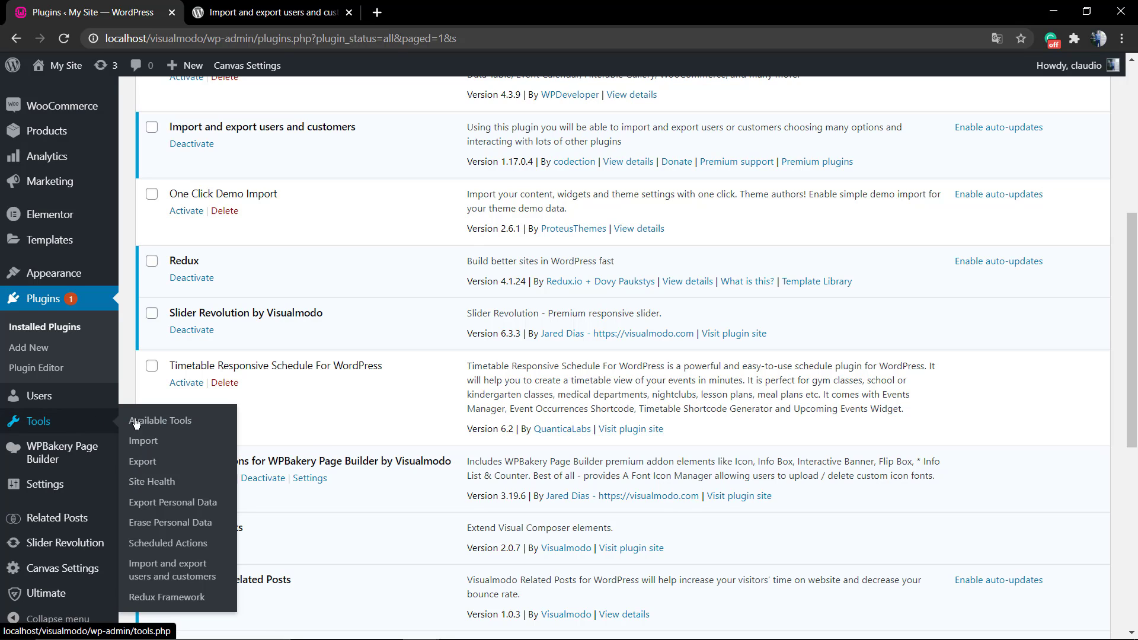
mouse_move(172, 569)
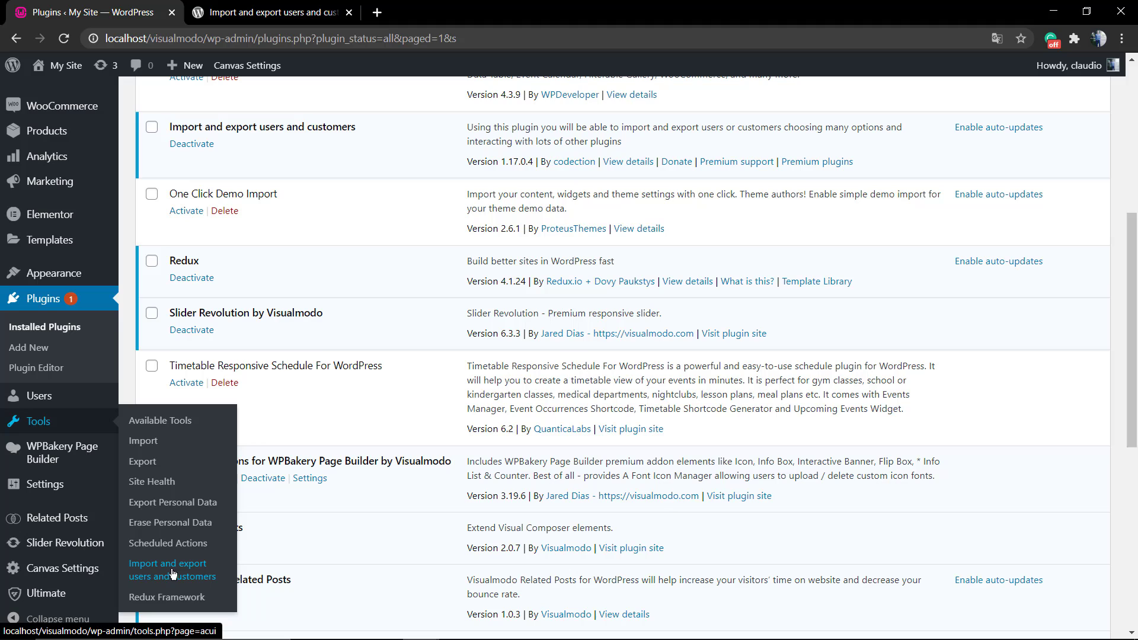
mouse_move(159, 574)
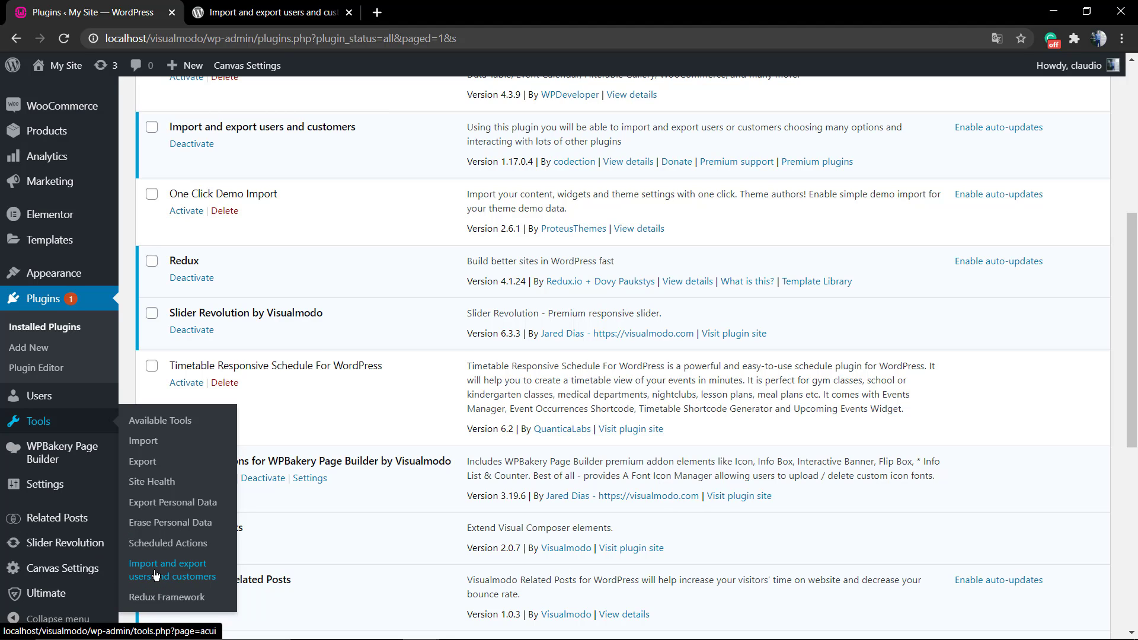
click(172, 569)
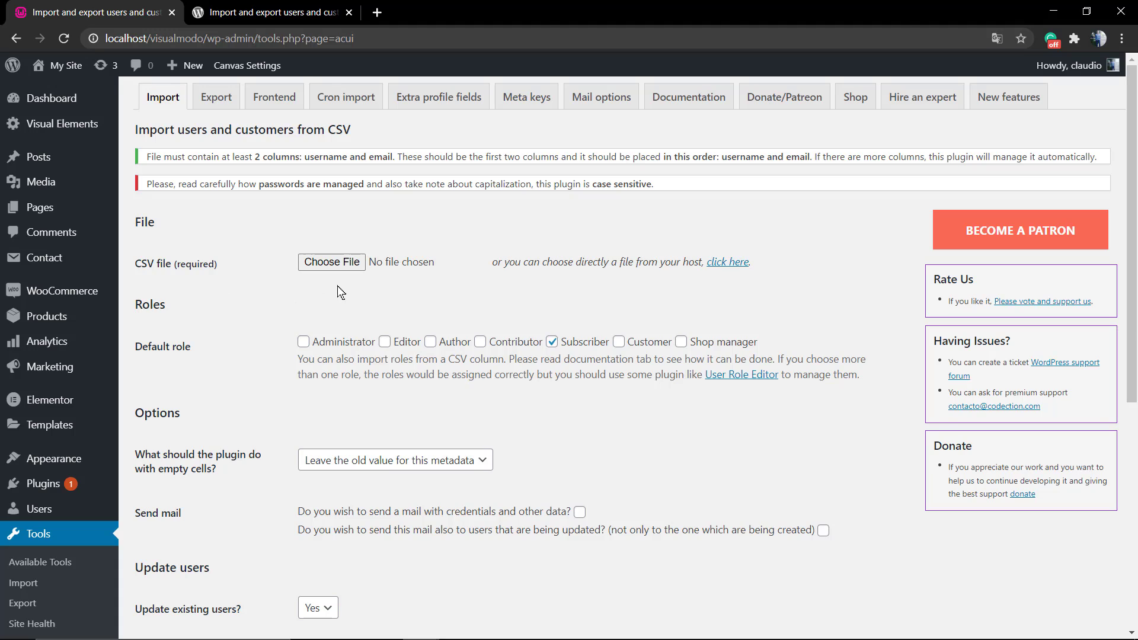
mouse_move(256, 255)
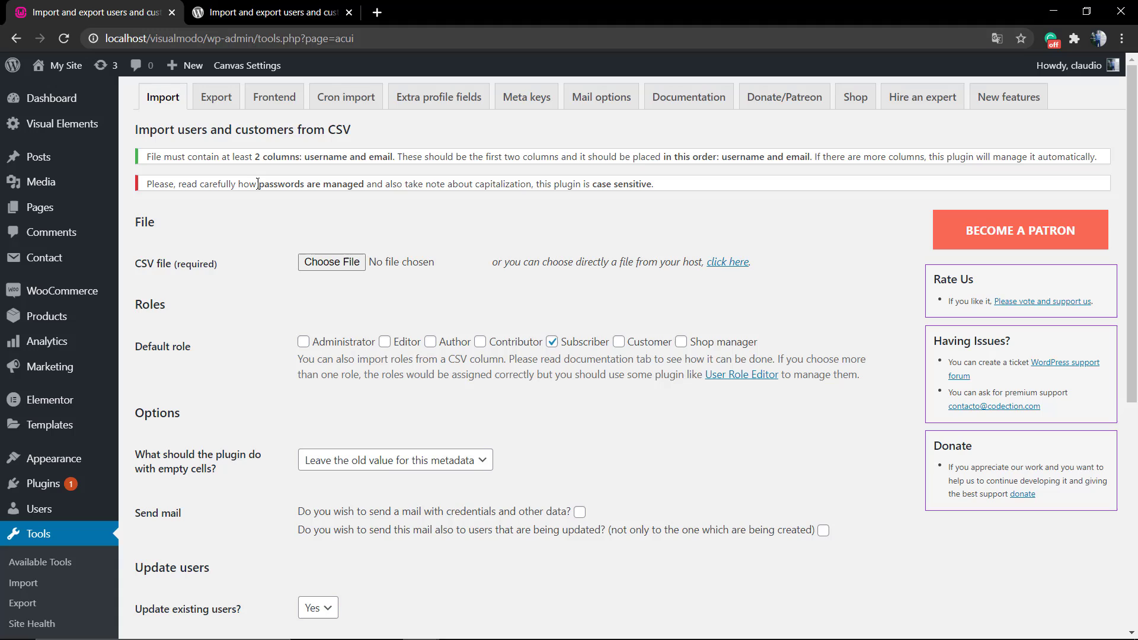
mouse_move(343, 180)
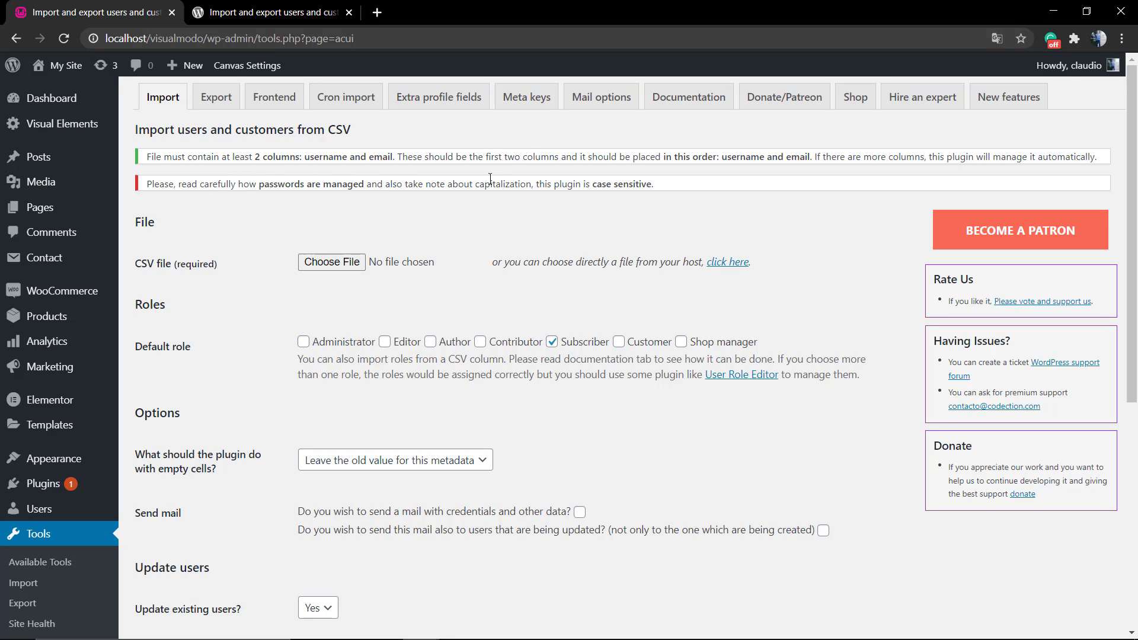
mouse_move(273, 177)
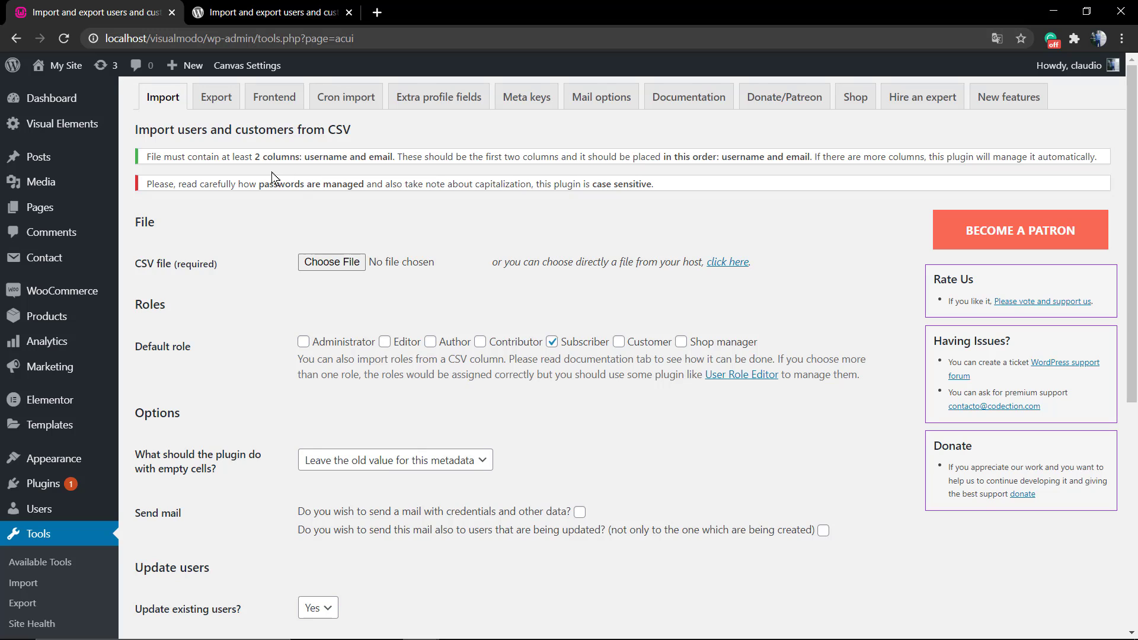
scroll(down, 3)
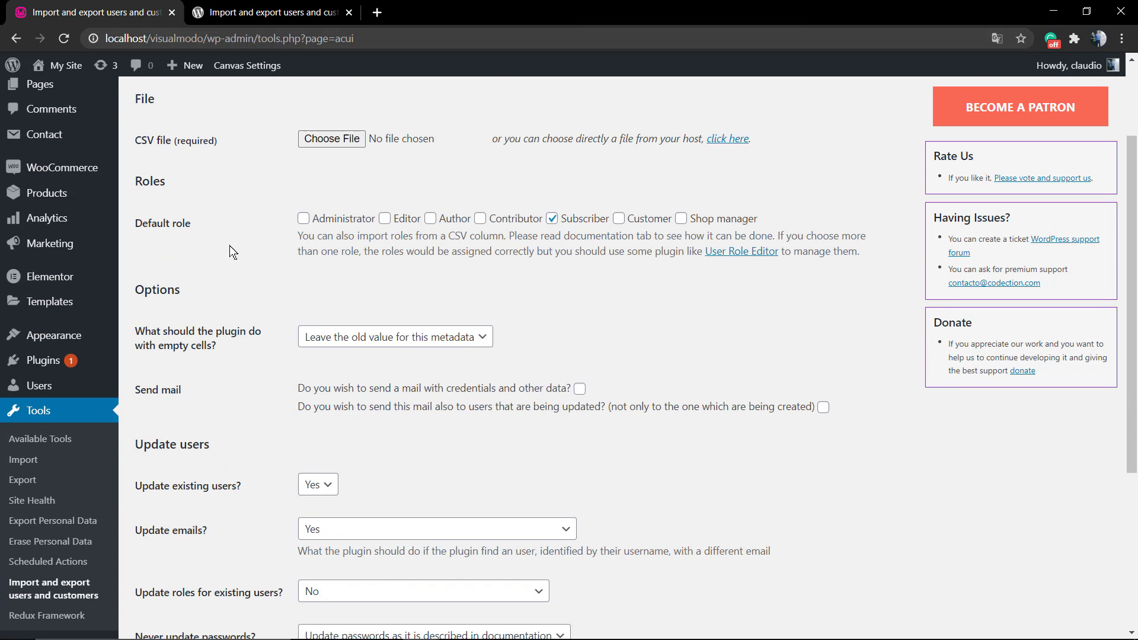
mouse_move(507, 225)
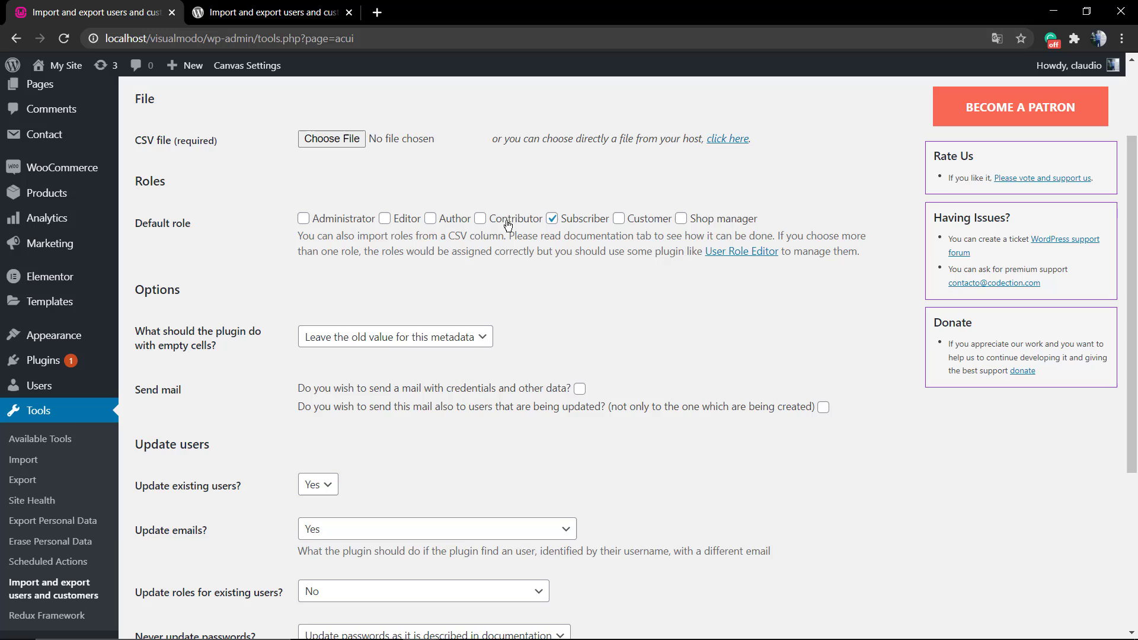
scroll(down, 3)
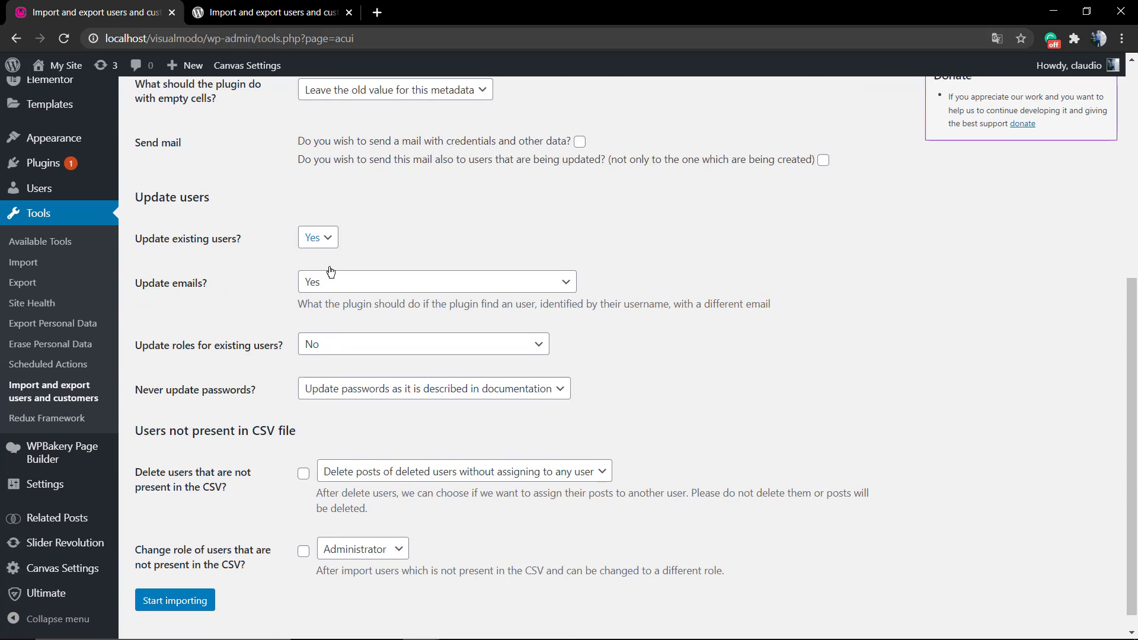
scroll(down, 3)
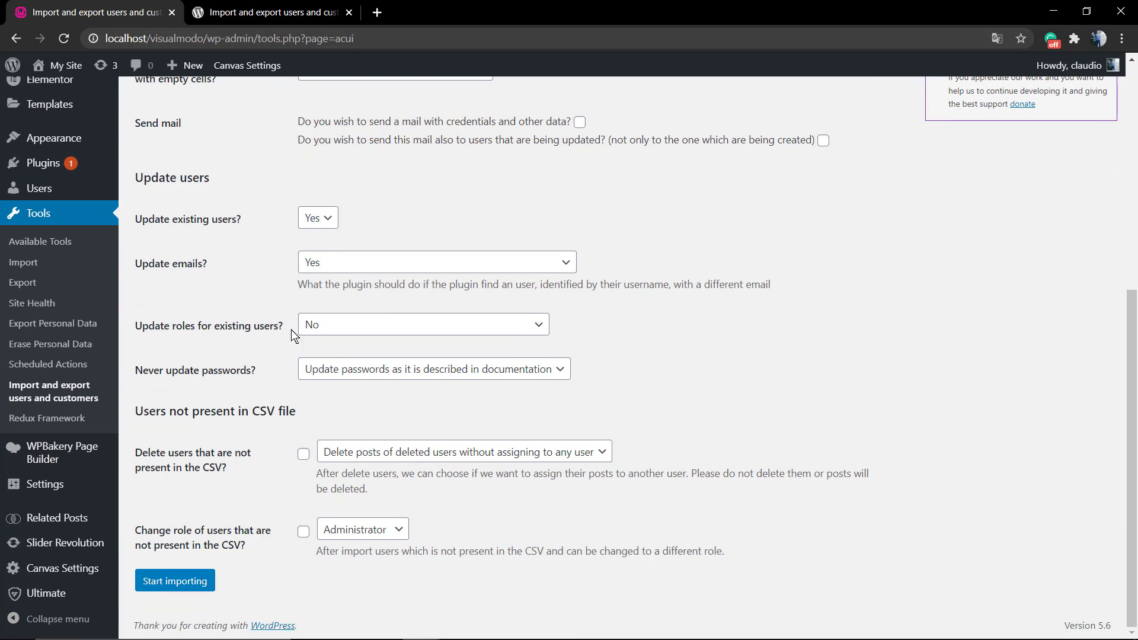
mouse_move(220, 462)
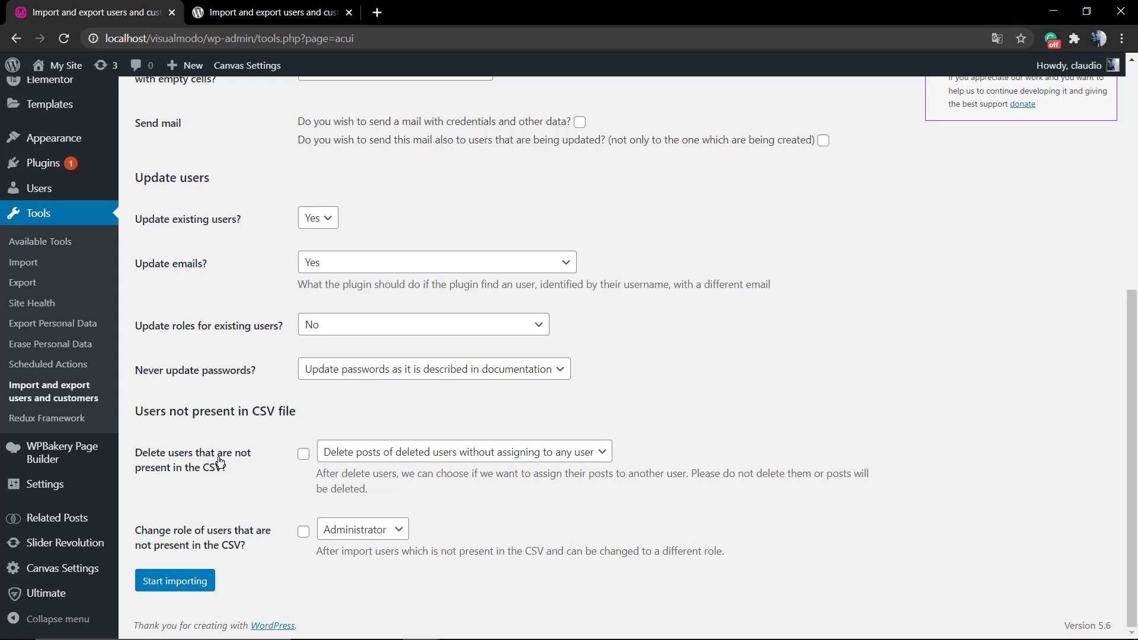
mouse_move(243, 339)
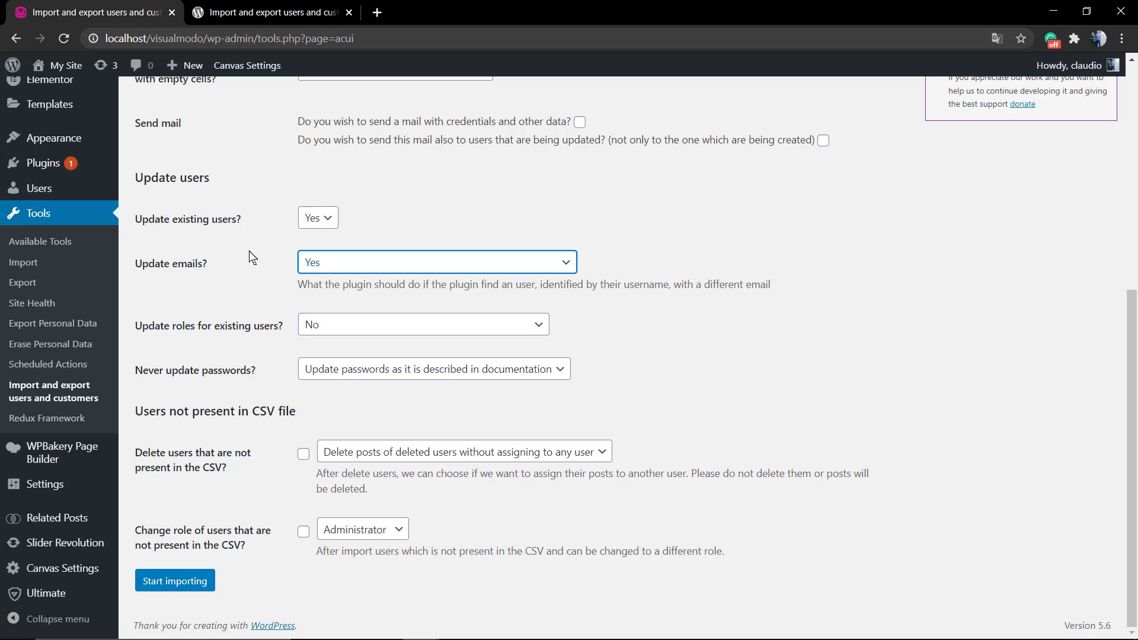
scroll(up, 3)
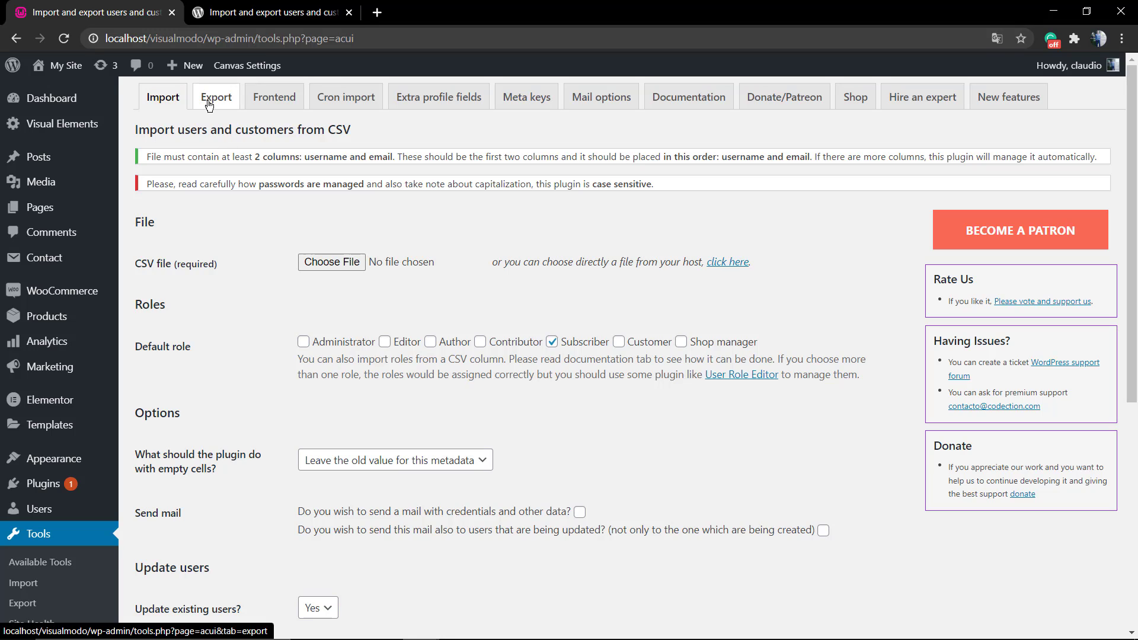
- In the Export tab keep All roles and Comma delimiter, then download export-users.csv
click(216, 96)
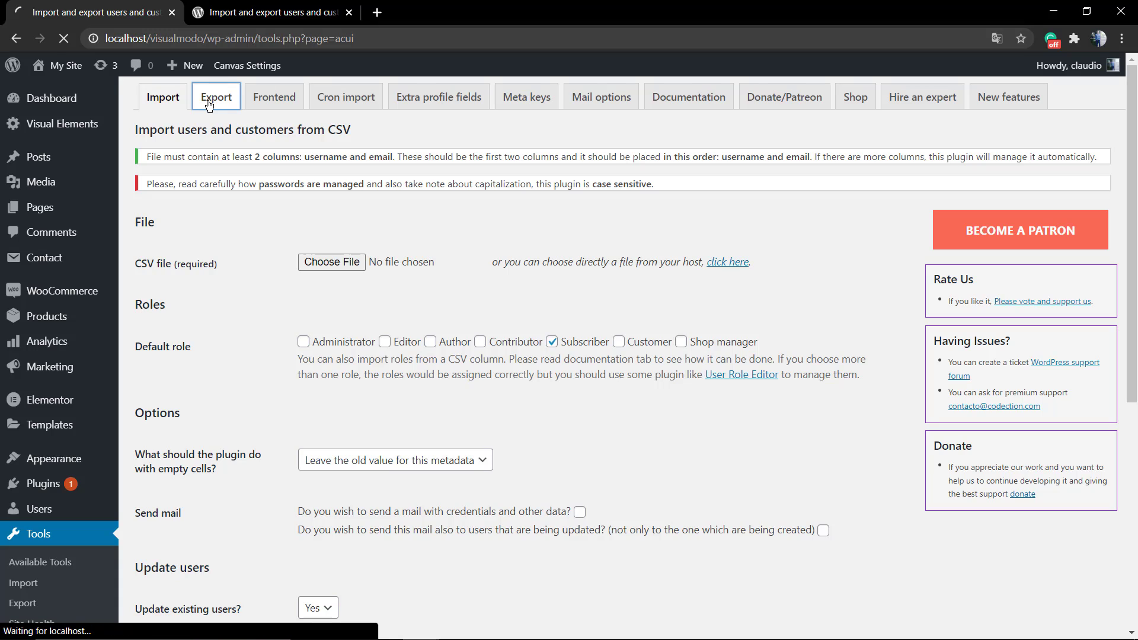
click(216, 97)
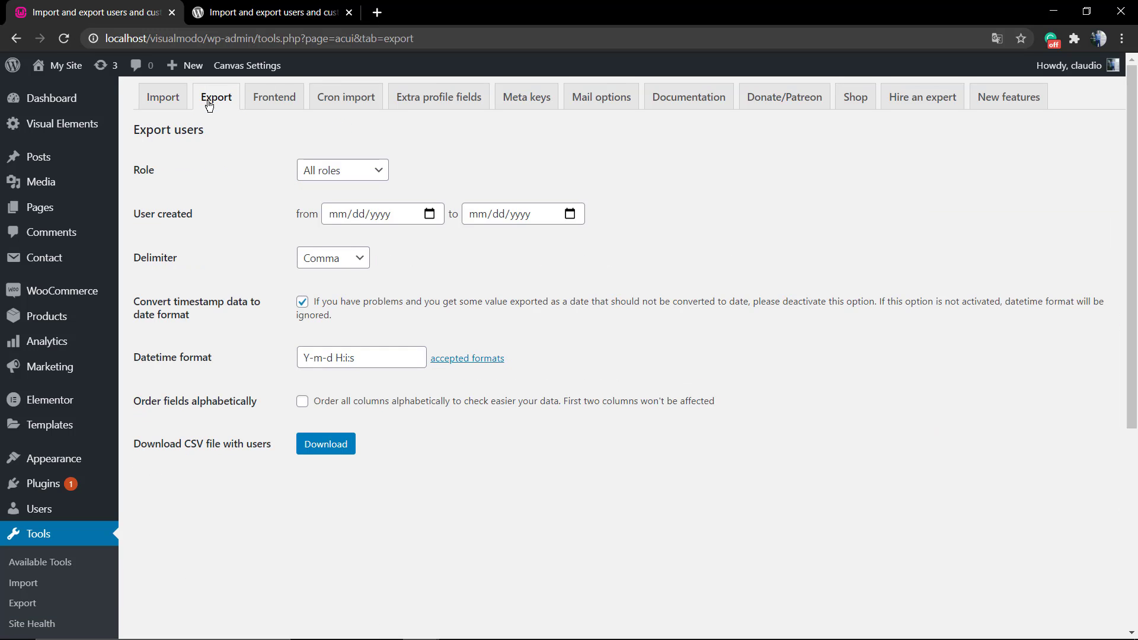
click(341, 170)
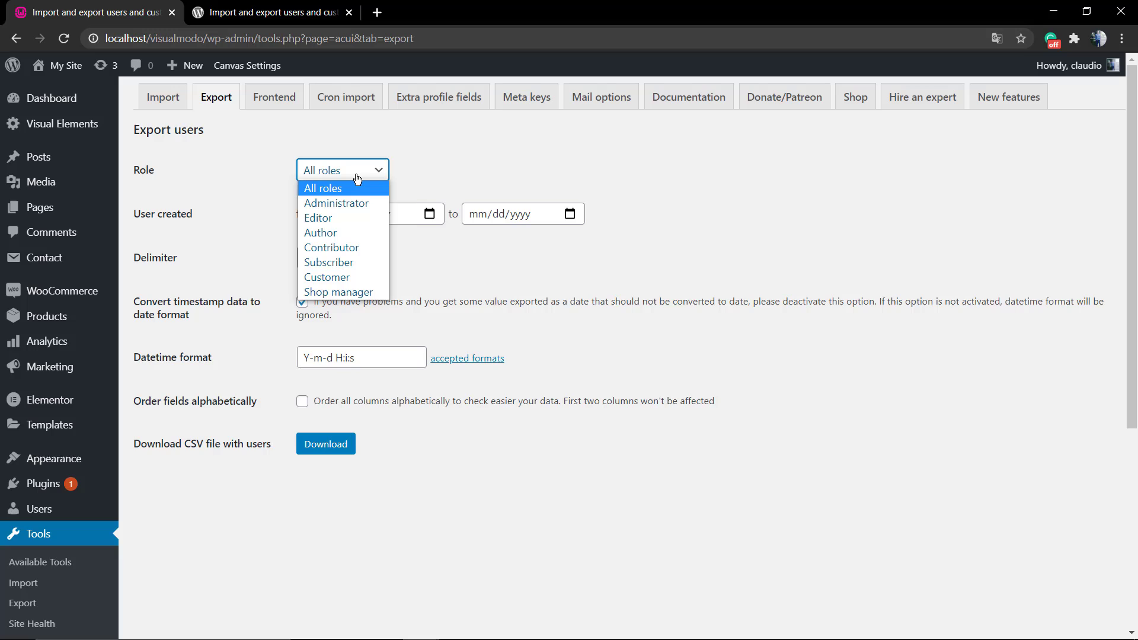
click(342, 187)
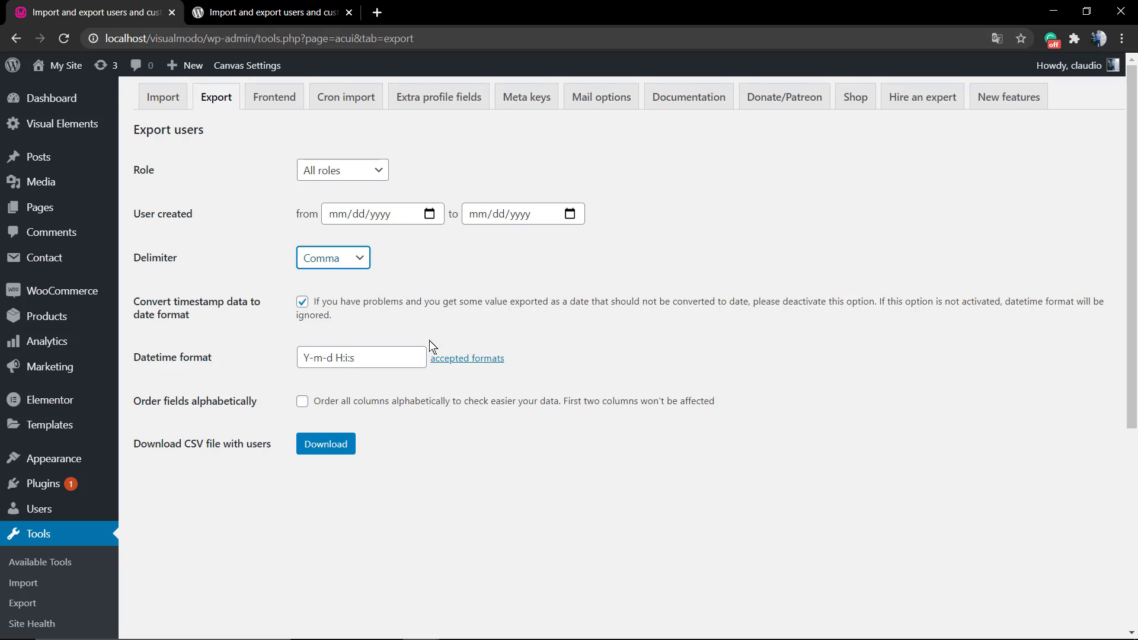
click(325, 444)
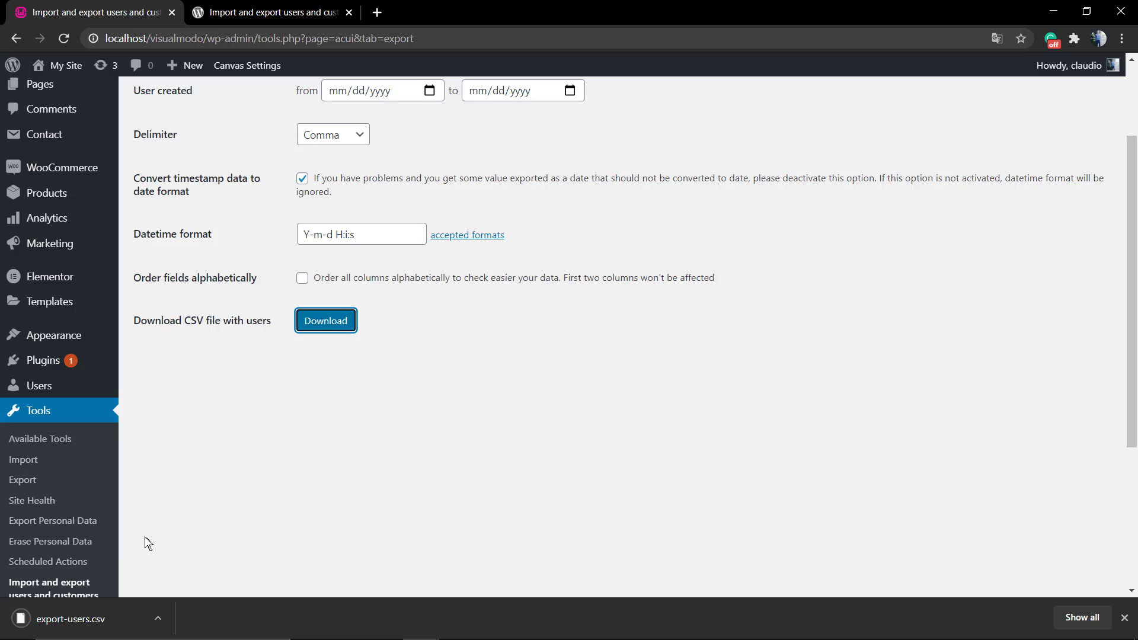
mouse_move(465, 545)
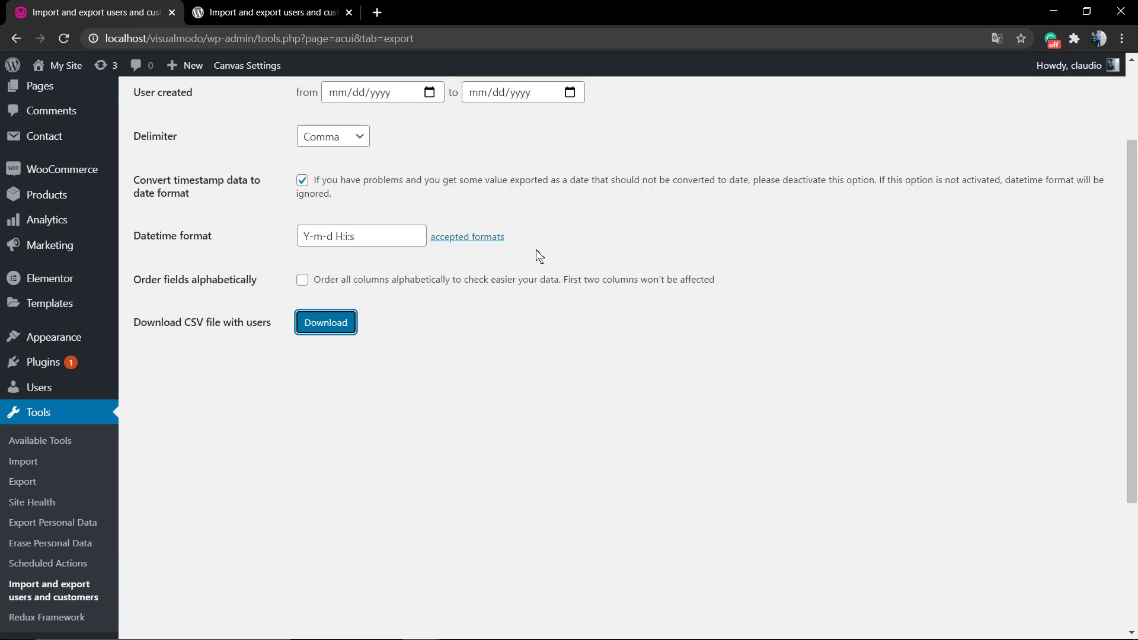
scroll(up, 3)
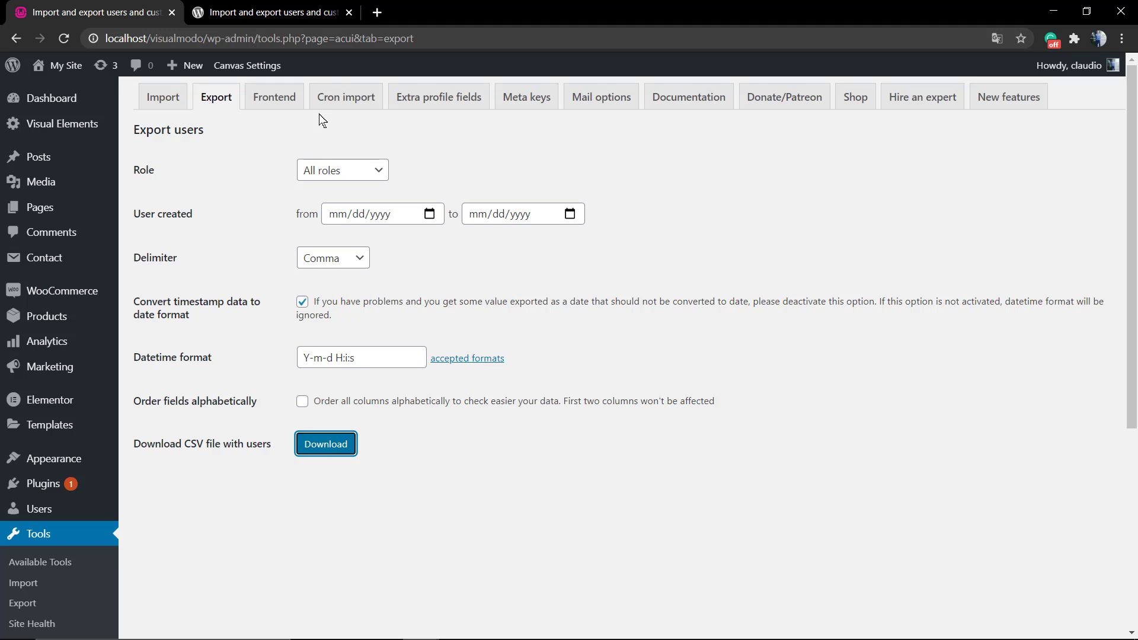
mouse_move(50, 367)
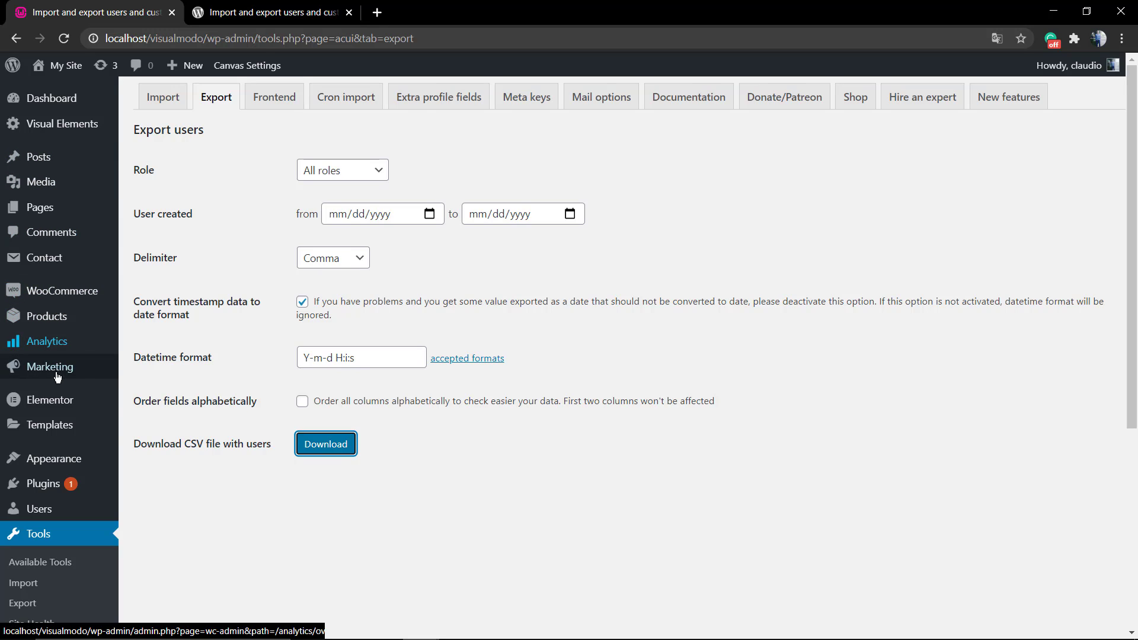
scroll(down, 3)
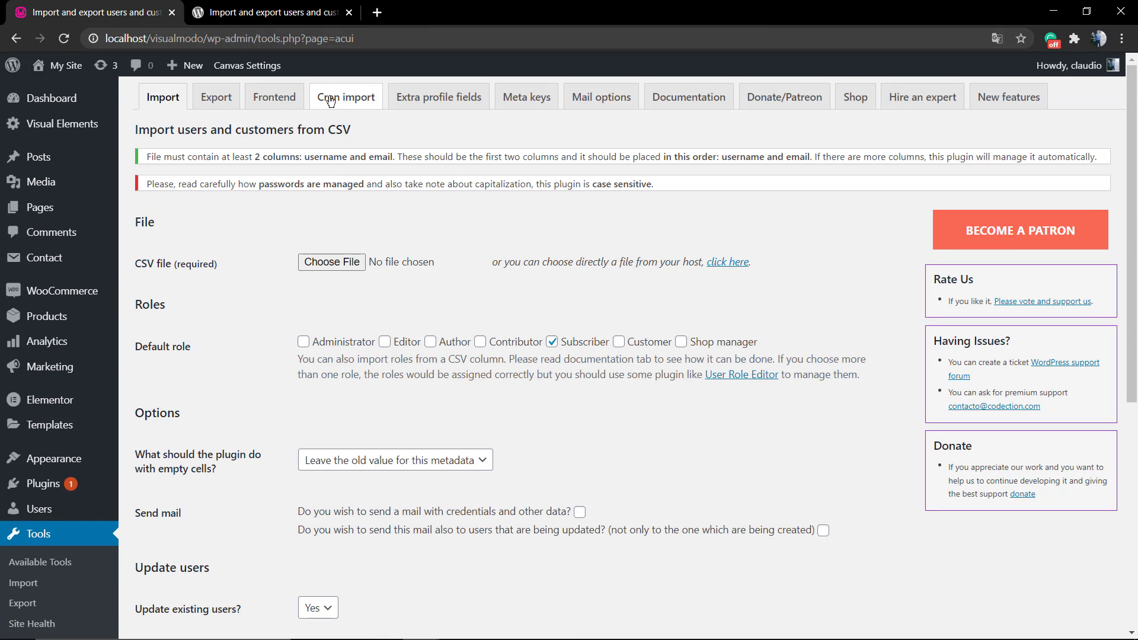
- Review the Cron import tab's periodic options and clear the default import file path
click(346, 97)
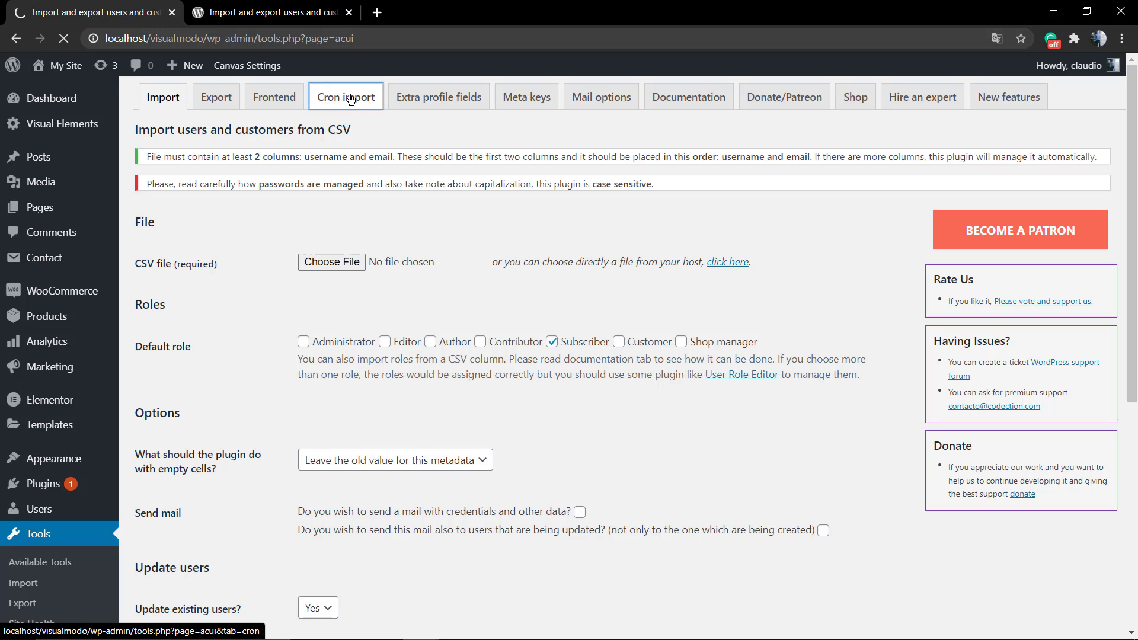
click(345, 96)
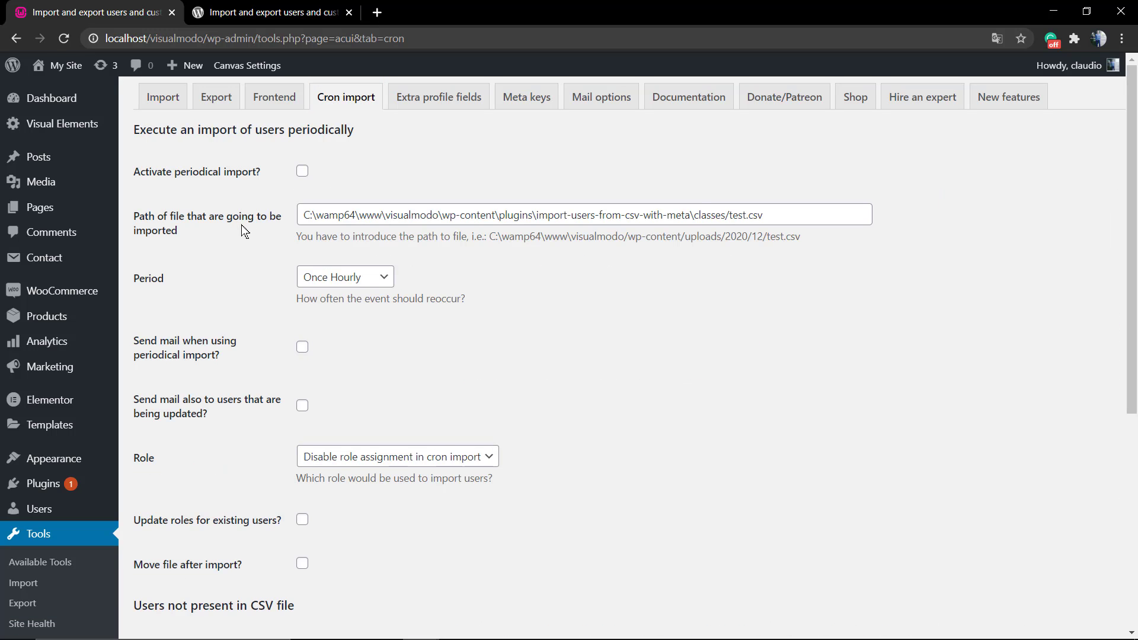
mouse_move(283, 241)
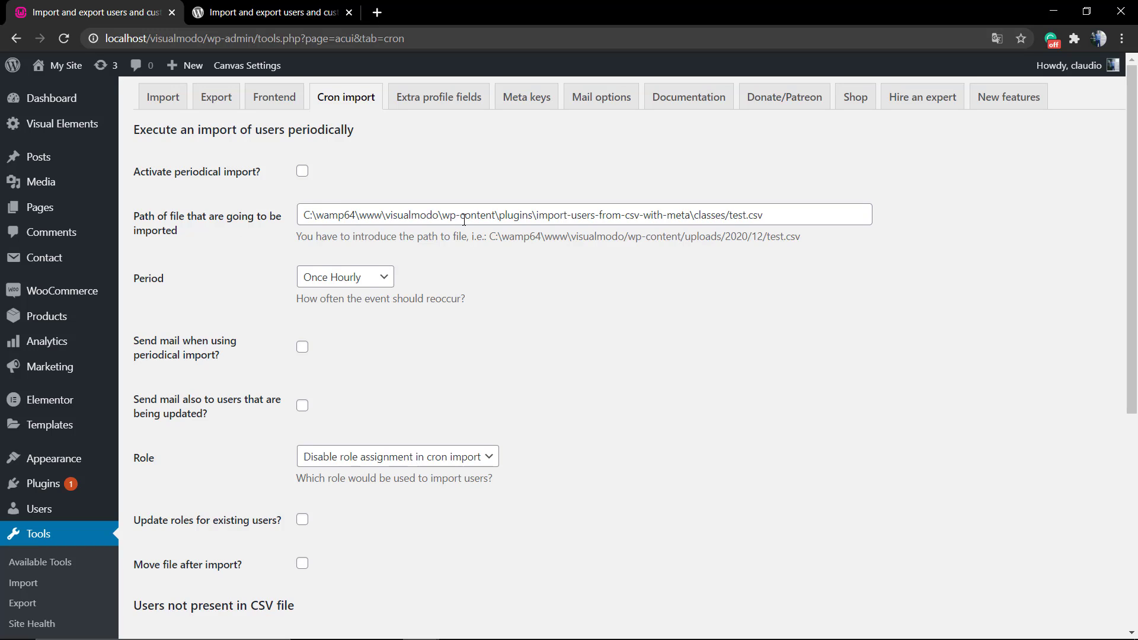
mouse_move(378, 191)
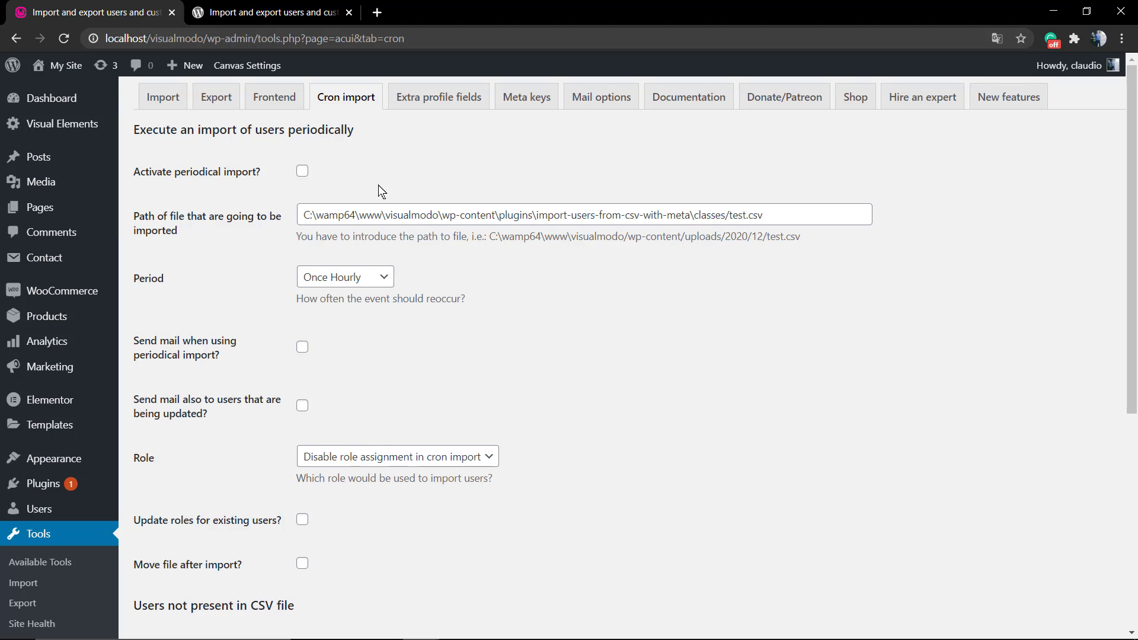
scroll(down, 3)
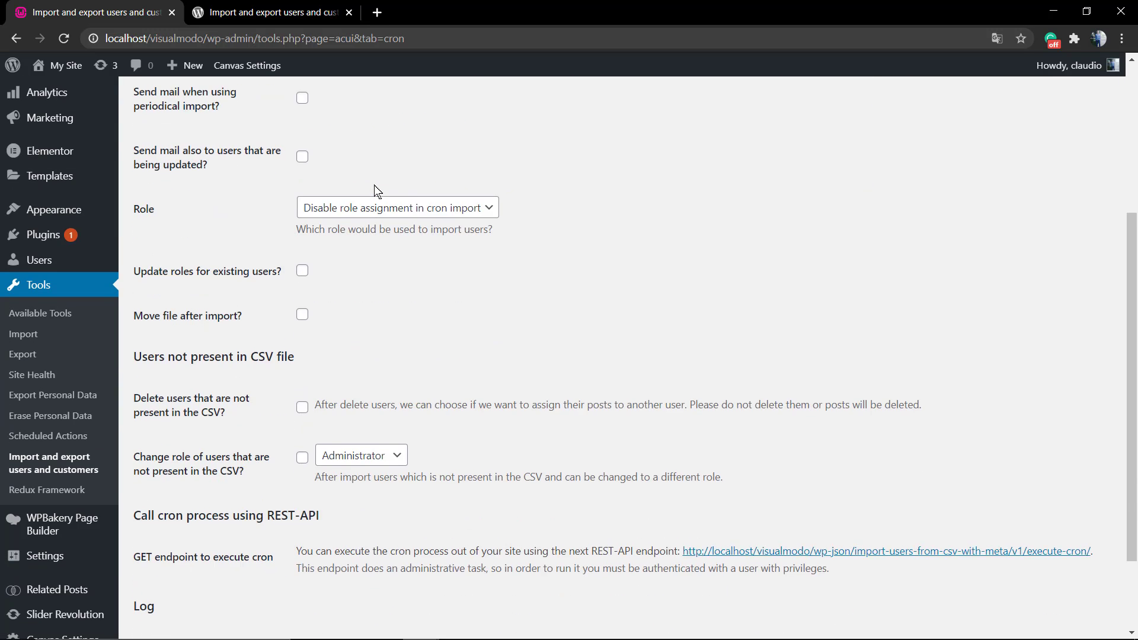
scroll(down, 3)
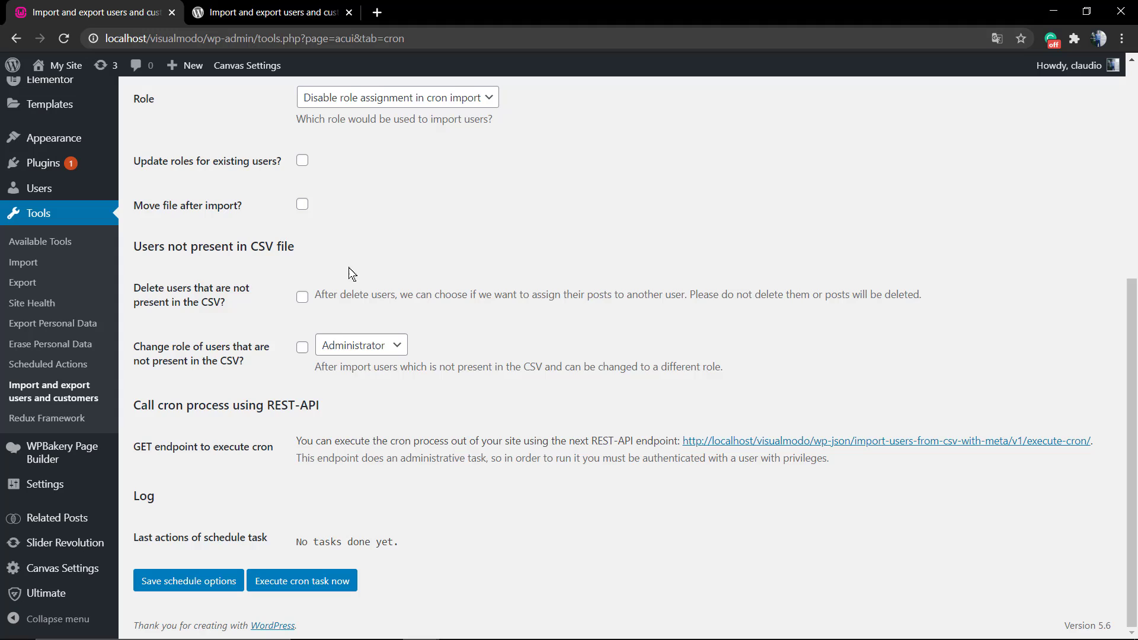
mouse_move(290, 602)
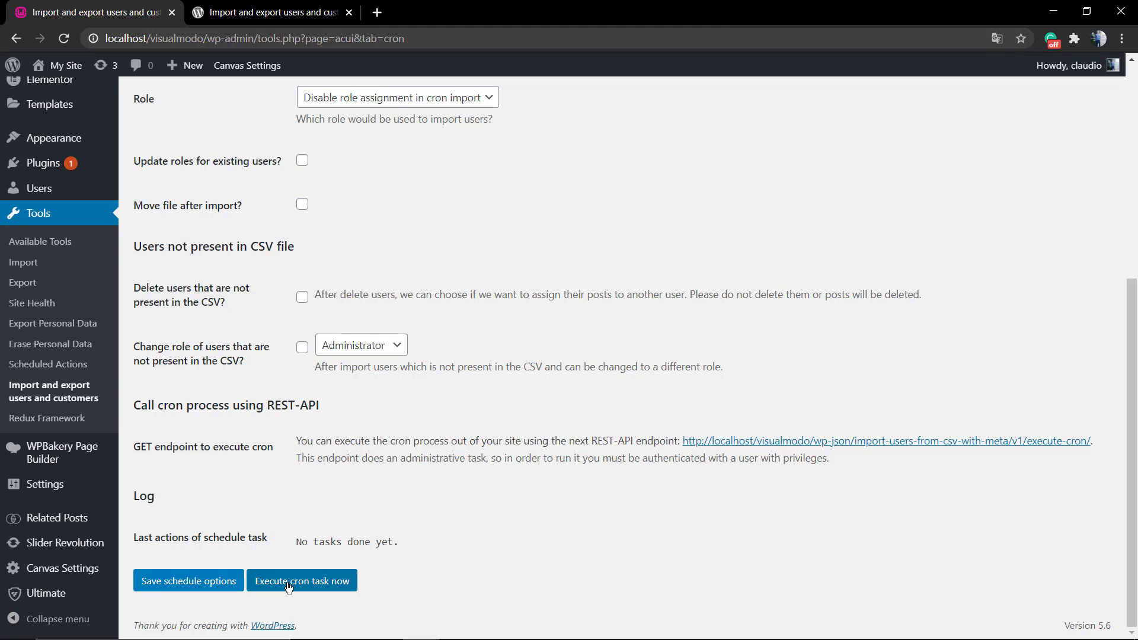
scroll(up, 3)
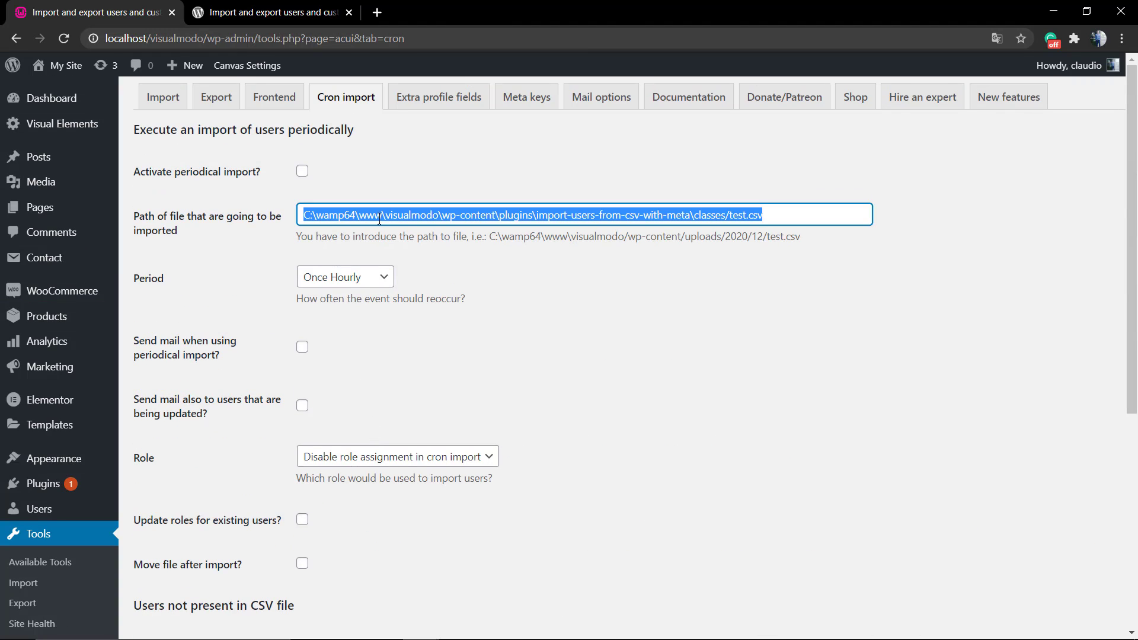
key(Delete)
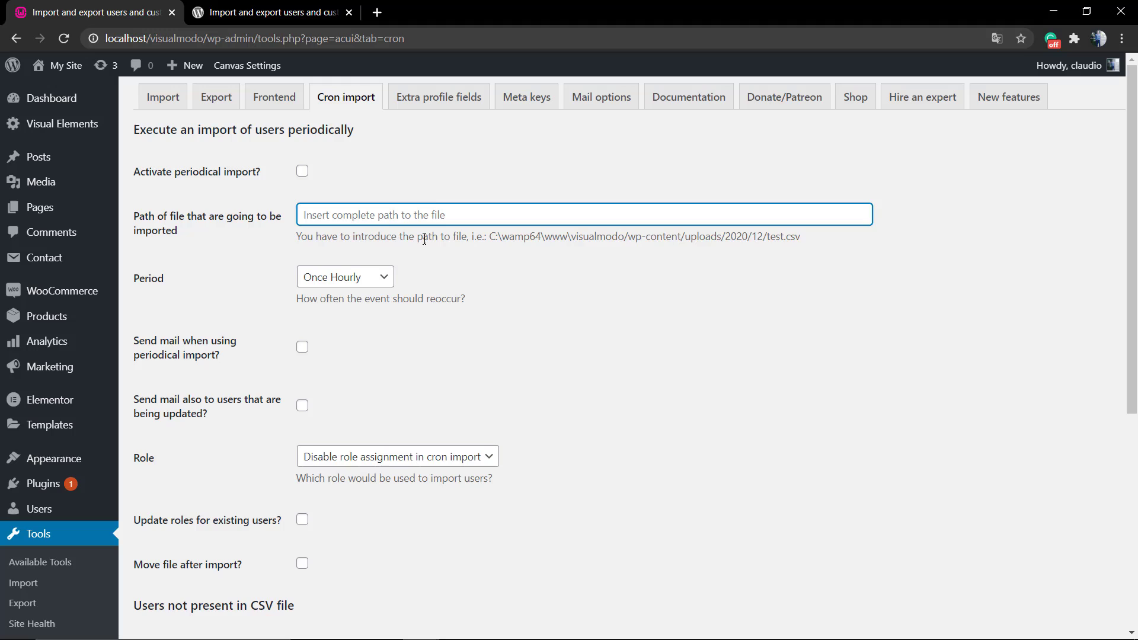
mouse_move(445, 257)
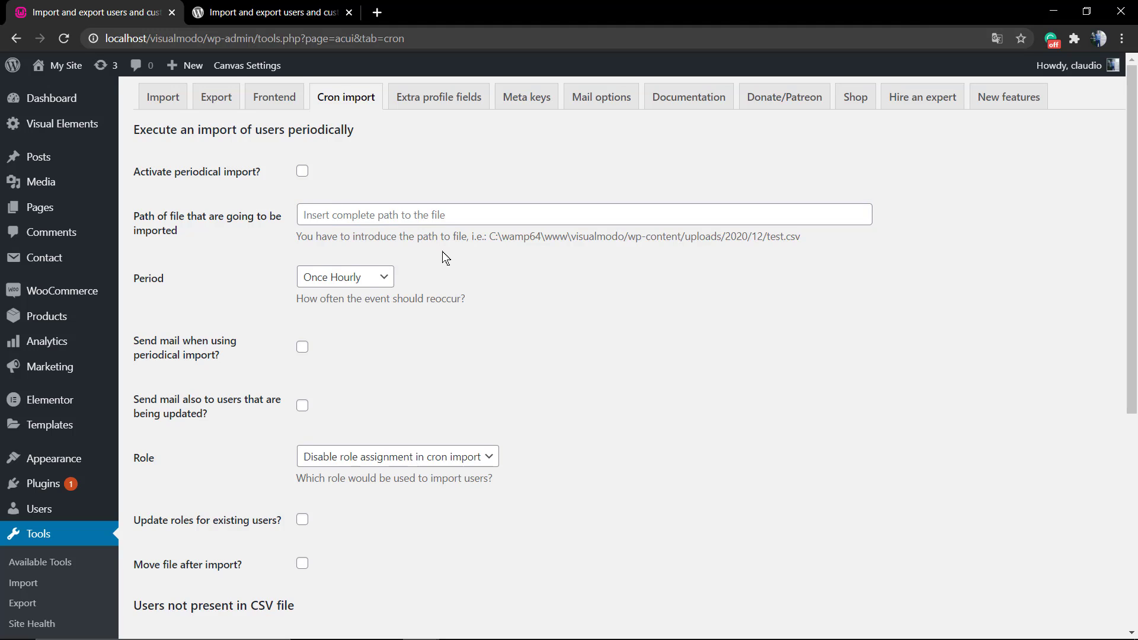
mouse_move(432, 123)
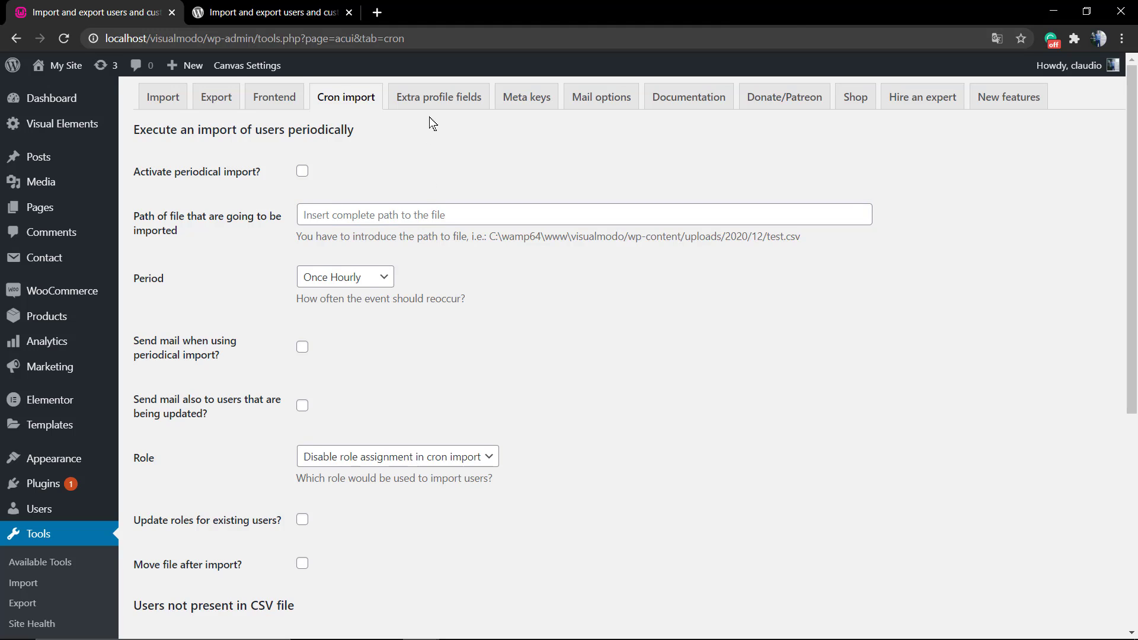
mouse_move(687, 96)
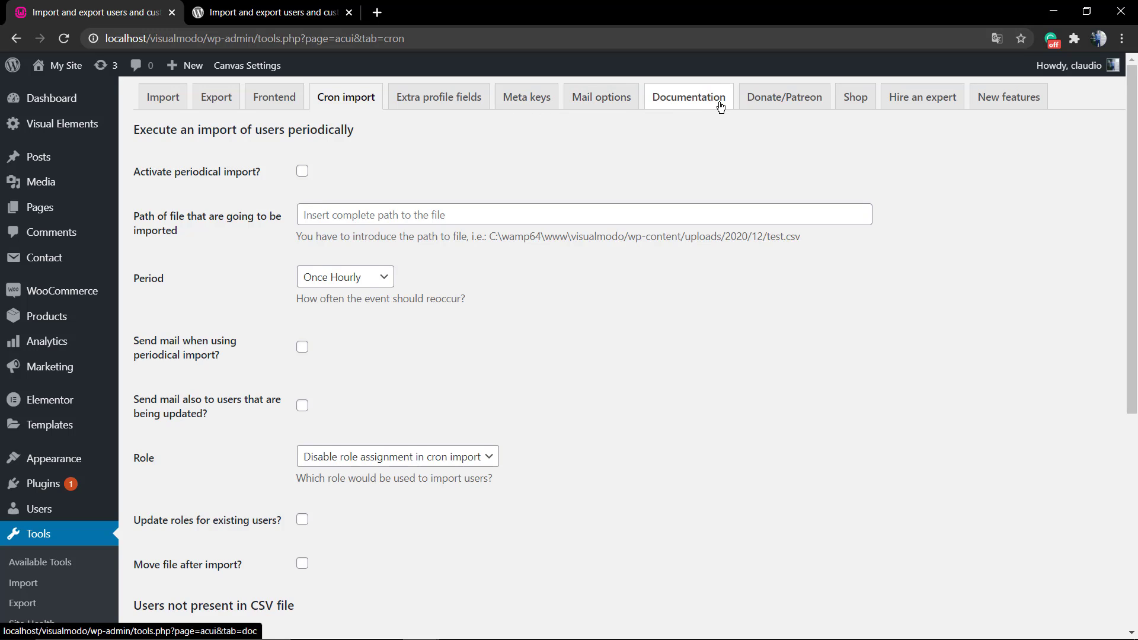
mouse_move(922, 96)
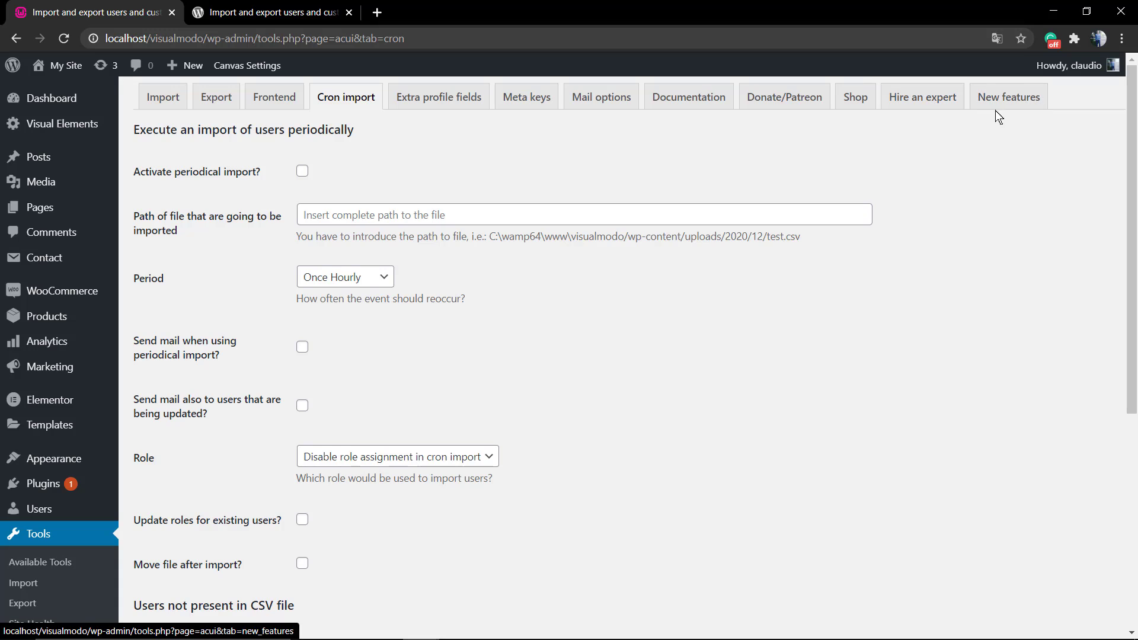
mouse_move(162, 97)
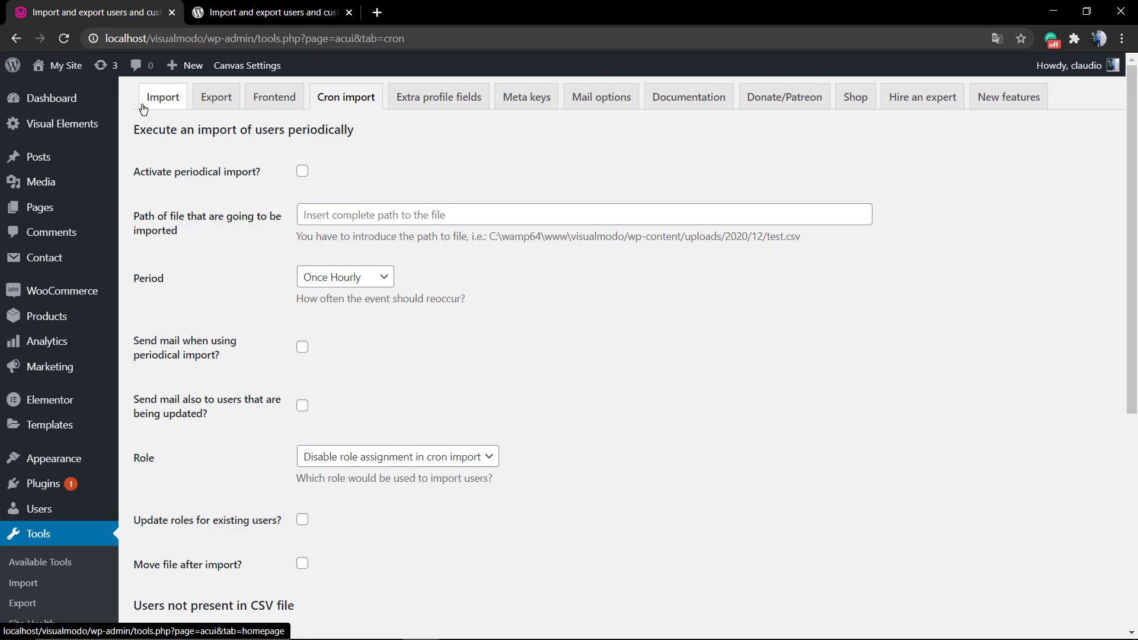
- On the Import tab choose export-users.csv from Downloads as the file to import
click(162, 97)
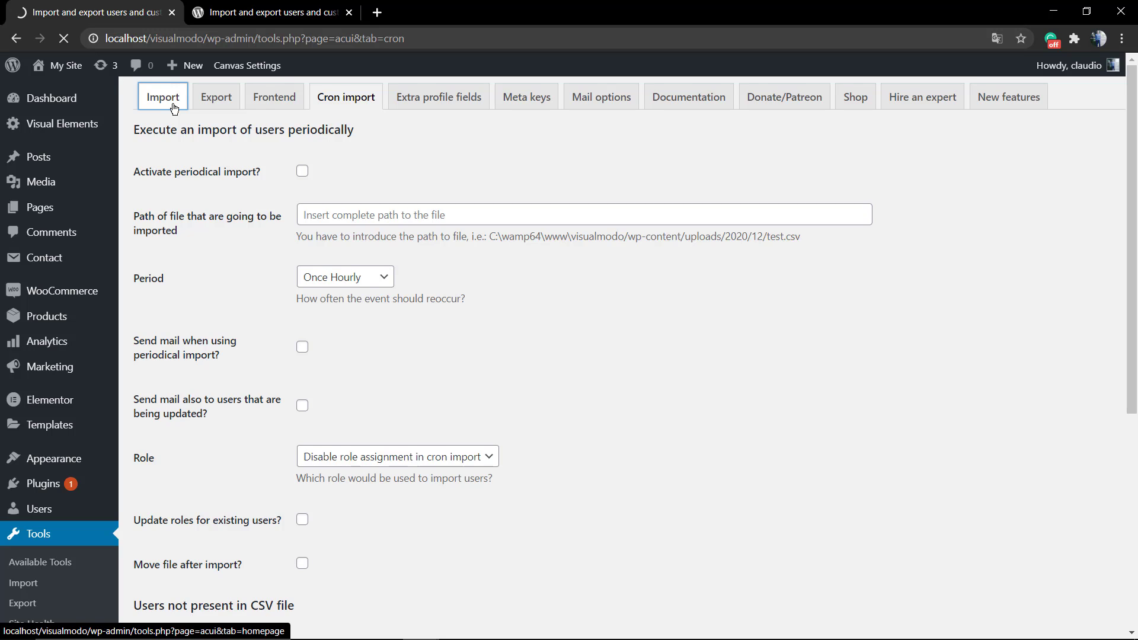
click(161, 96)
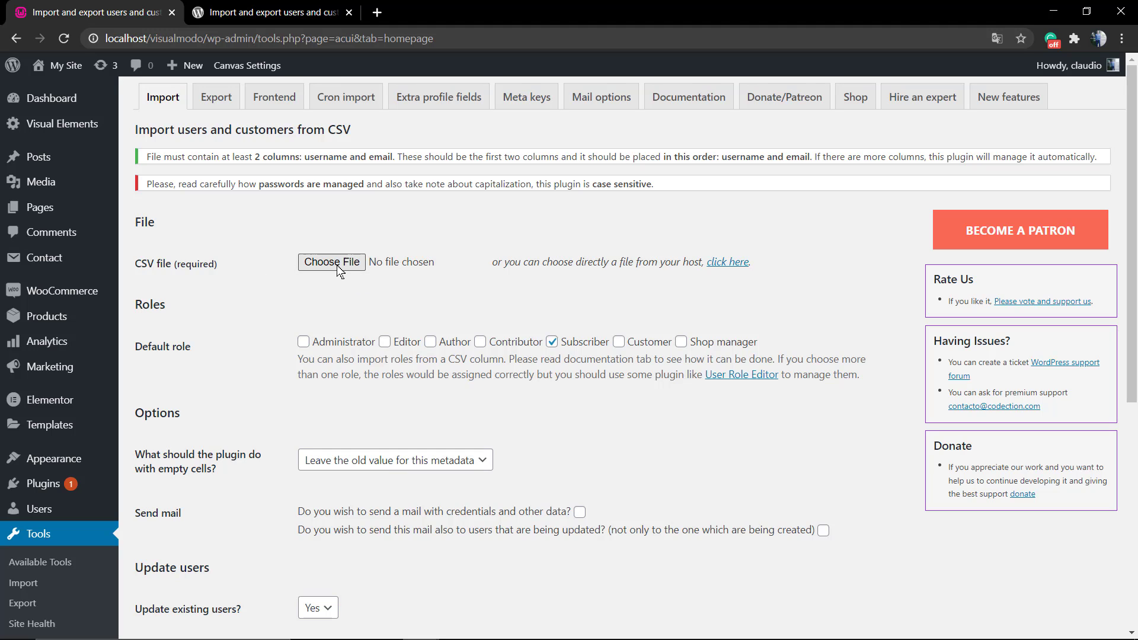
click(331, 262)
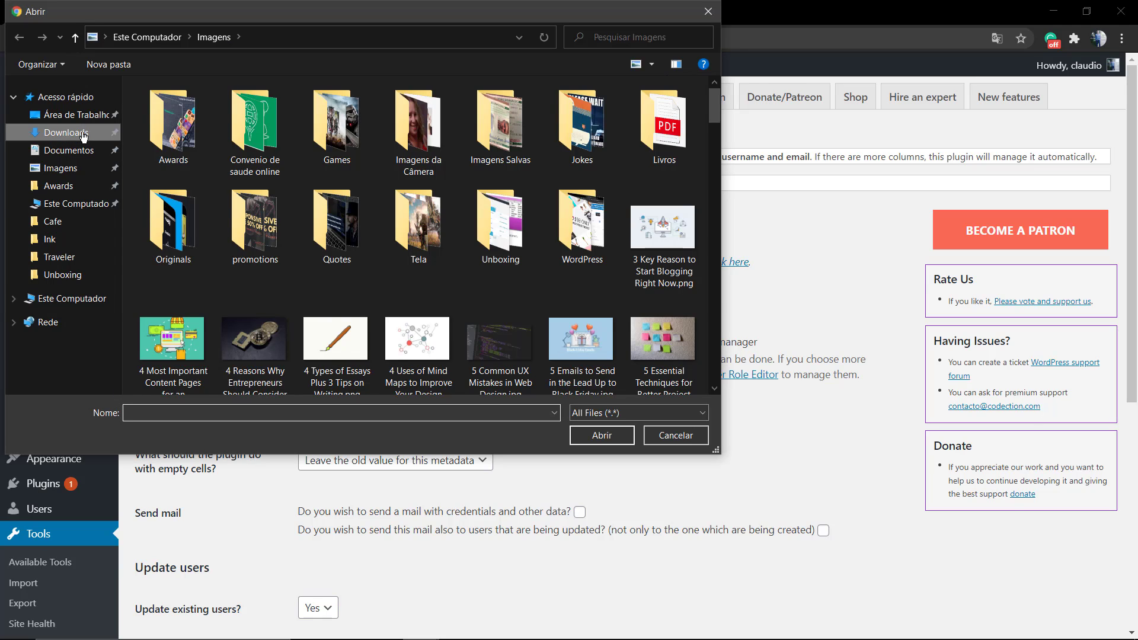
click(68, 132)
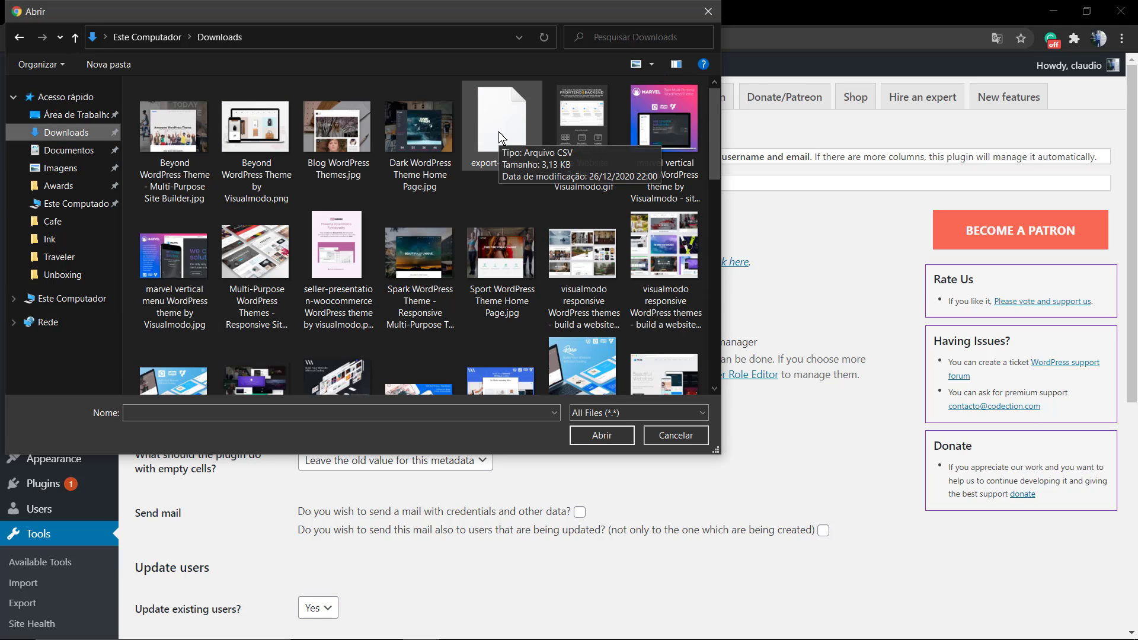
click(601, 435)
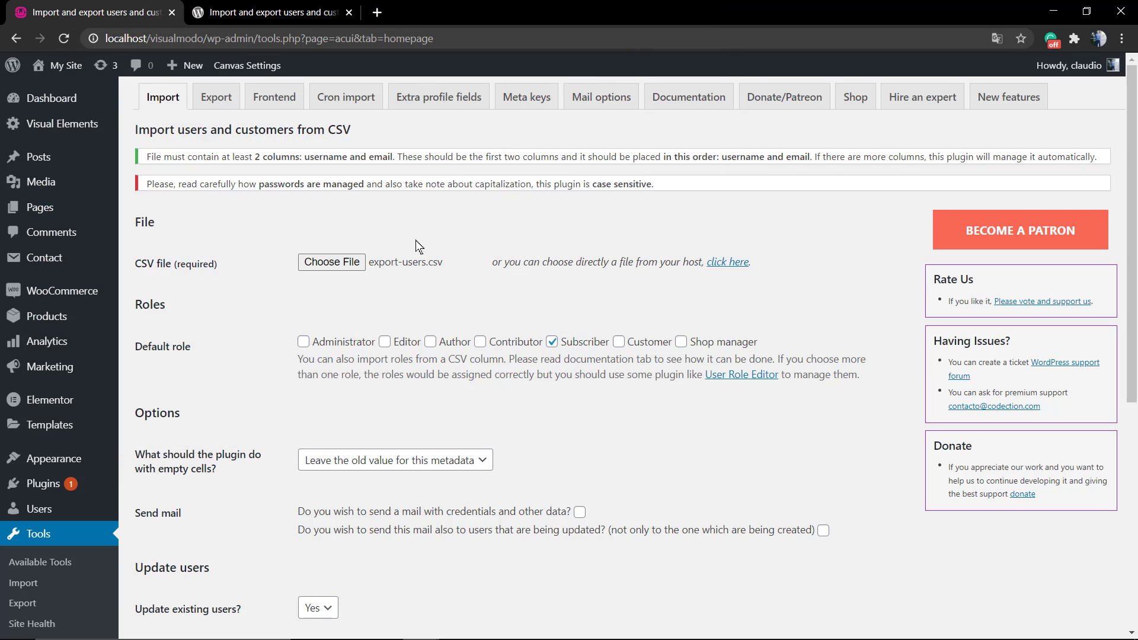
scroll(down, 3)
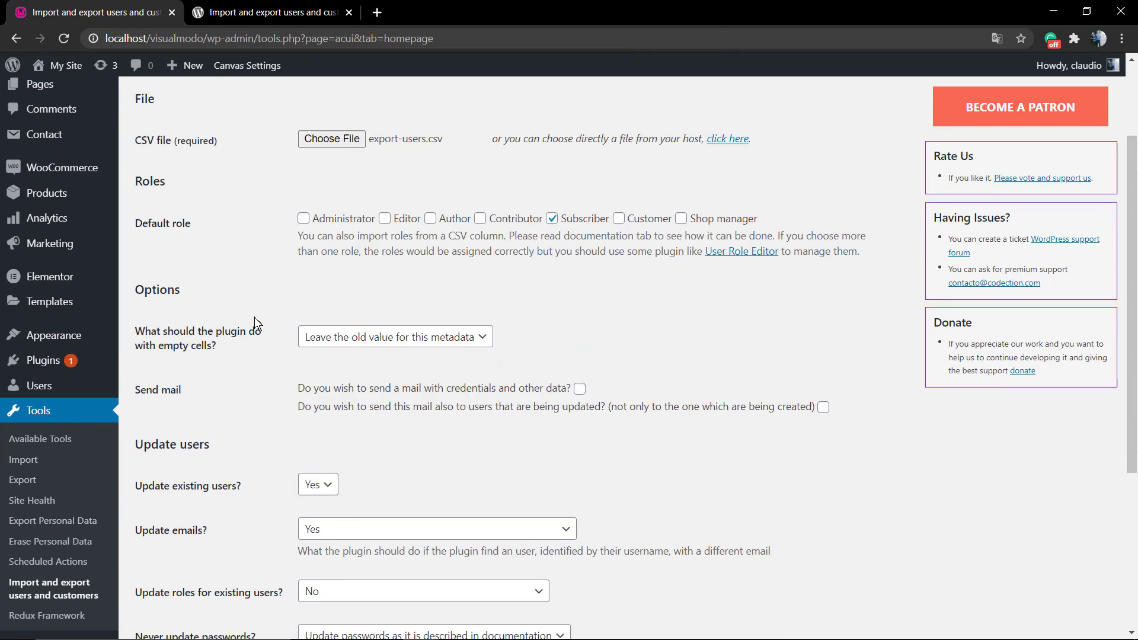
scroll(down, 3)
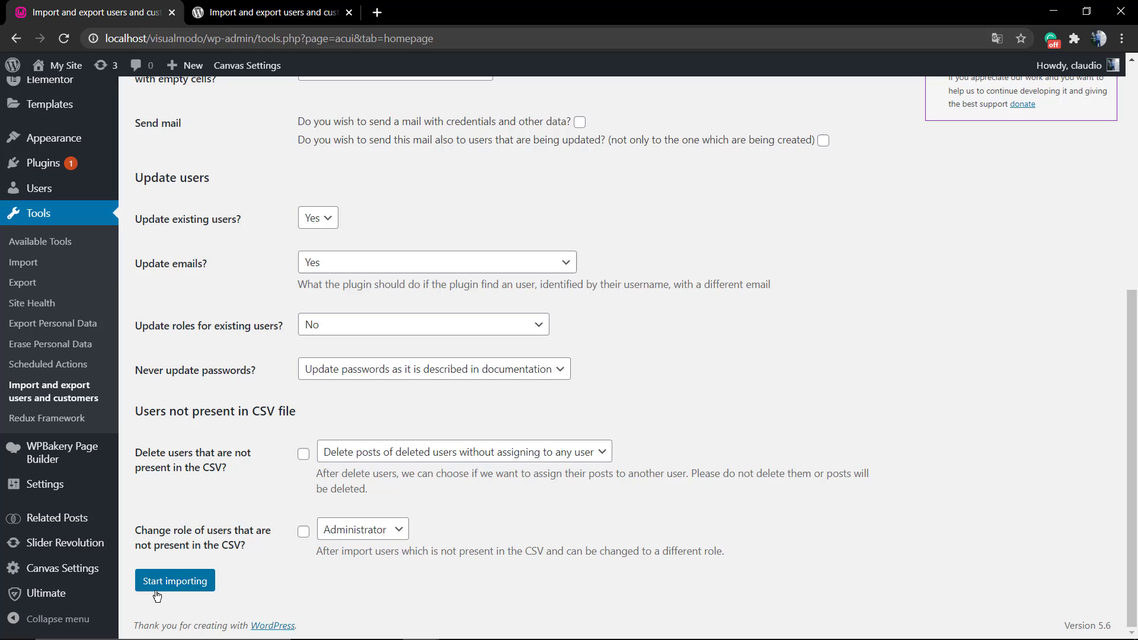
- Start importing the three users from the CSV, then follow the results link to the Users list
click(174, 579)
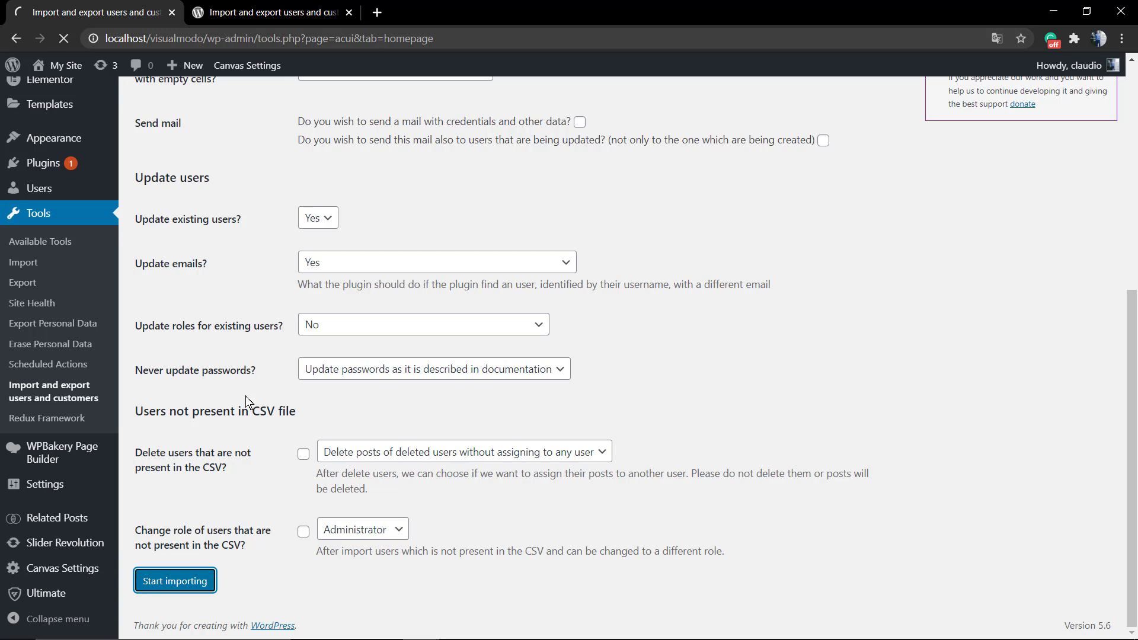
click(175, 580)
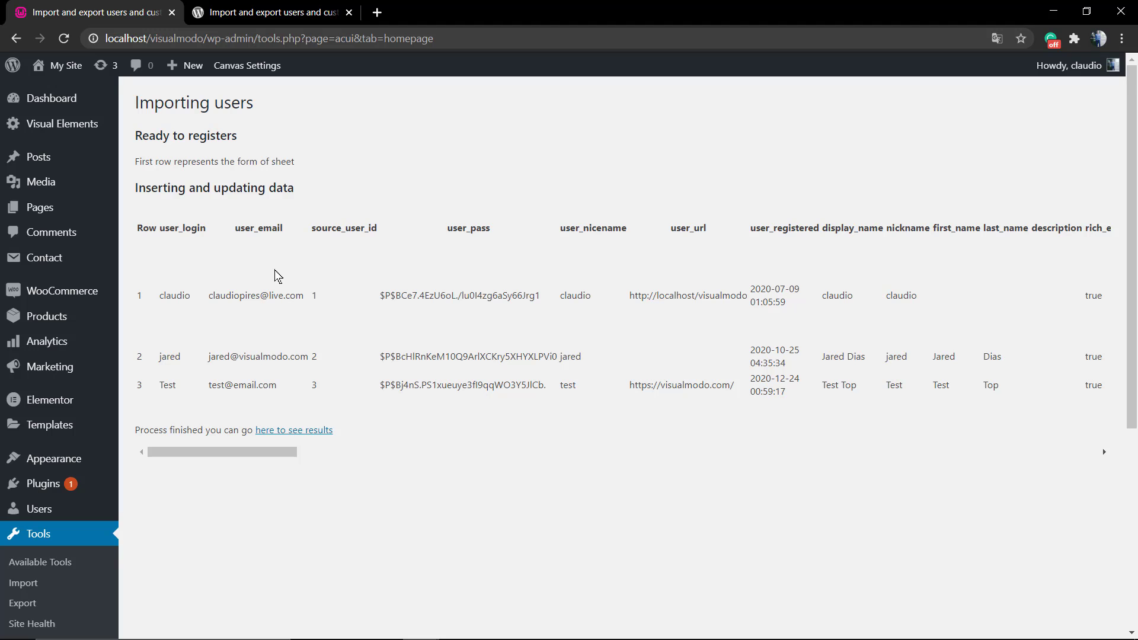
scroll(down, 3)
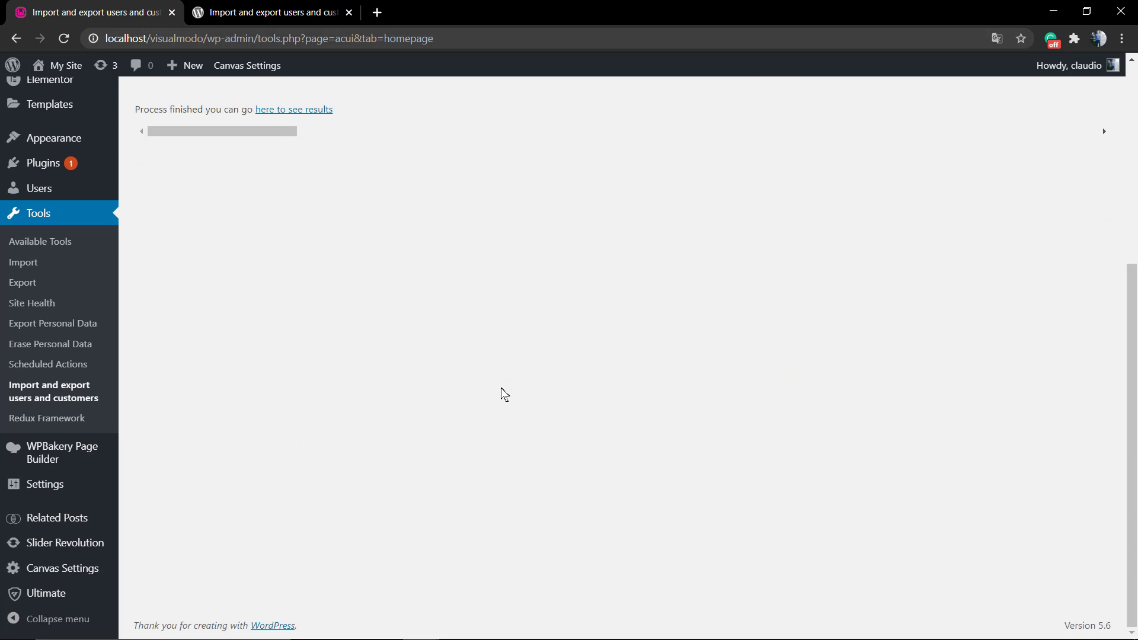
scroll(up, 3)
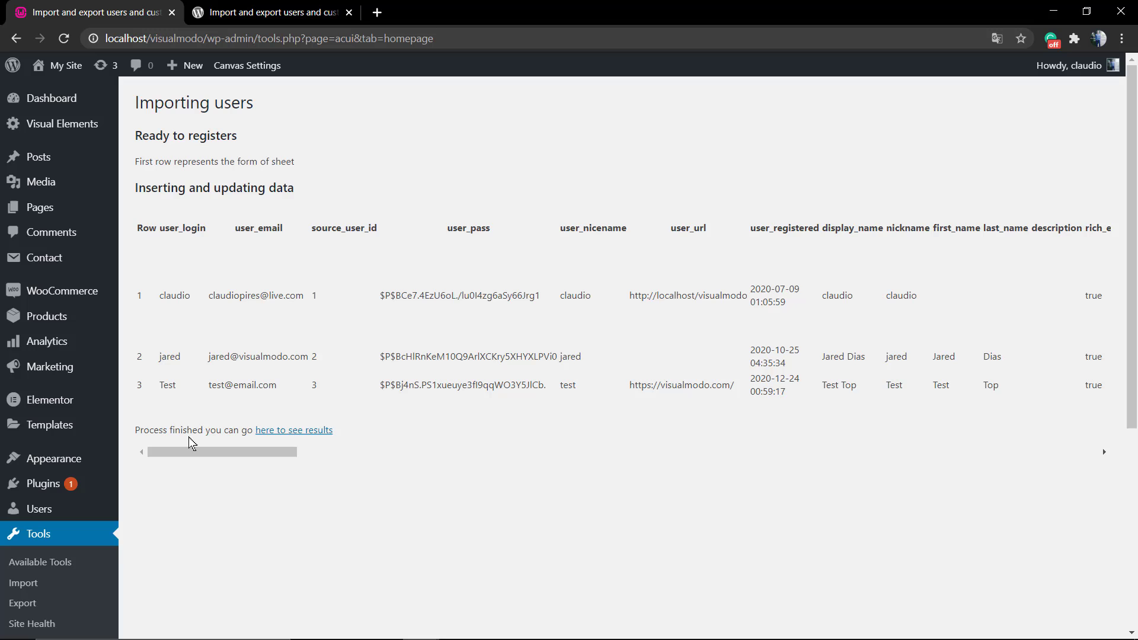
mouse_move(294, 430)
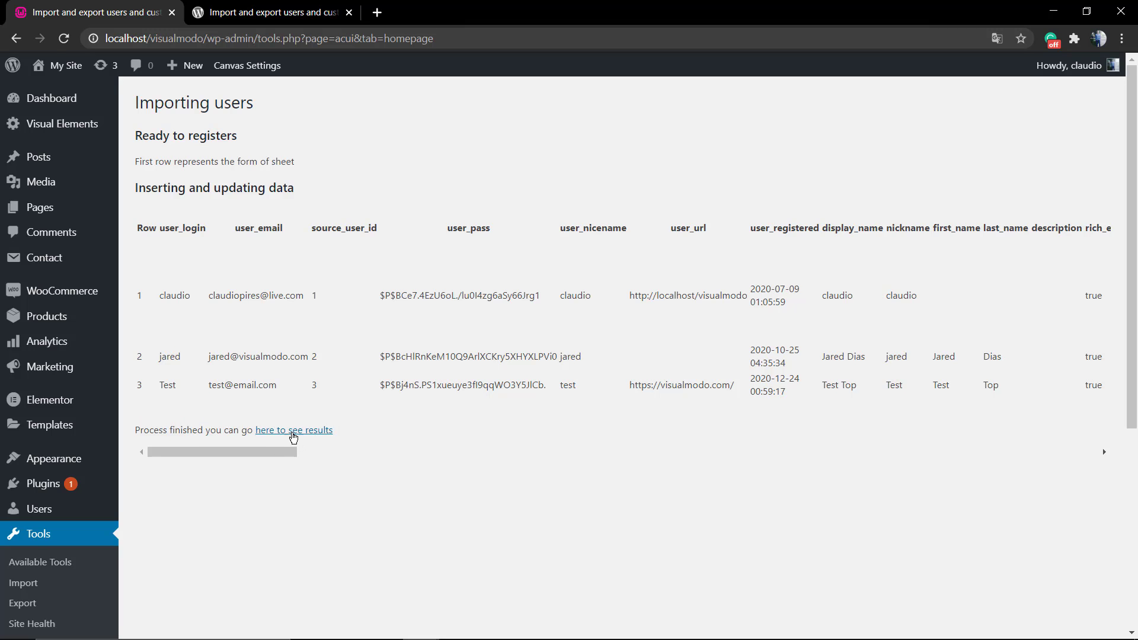
click(294, 430)
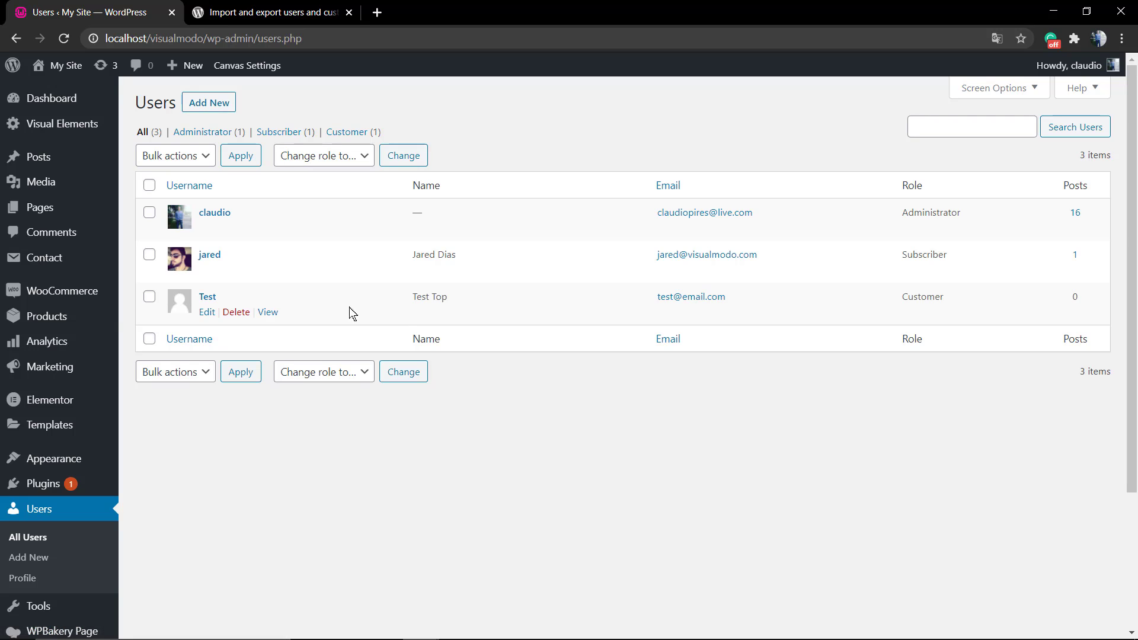
scroll(down, 3)
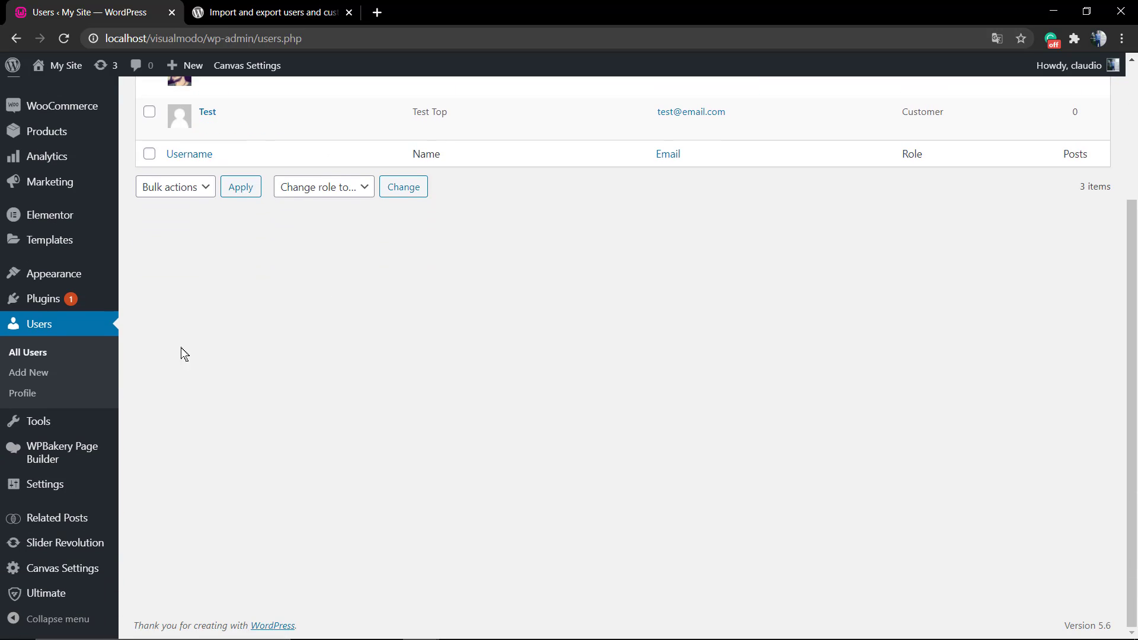
scroll(up, 3)
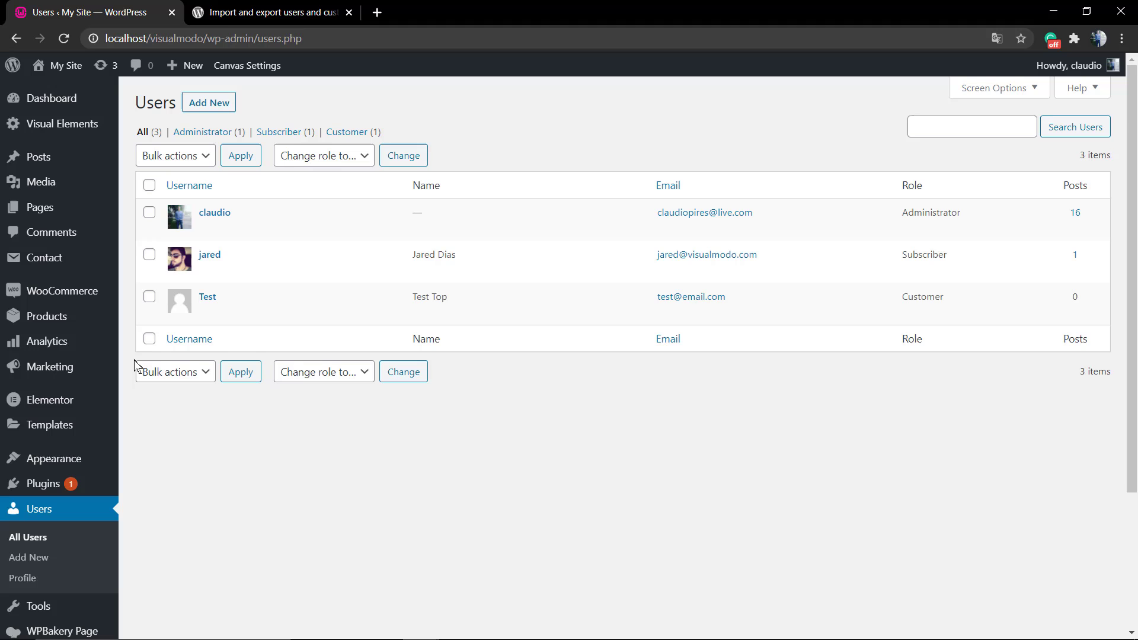
mouse_move(103, 260)
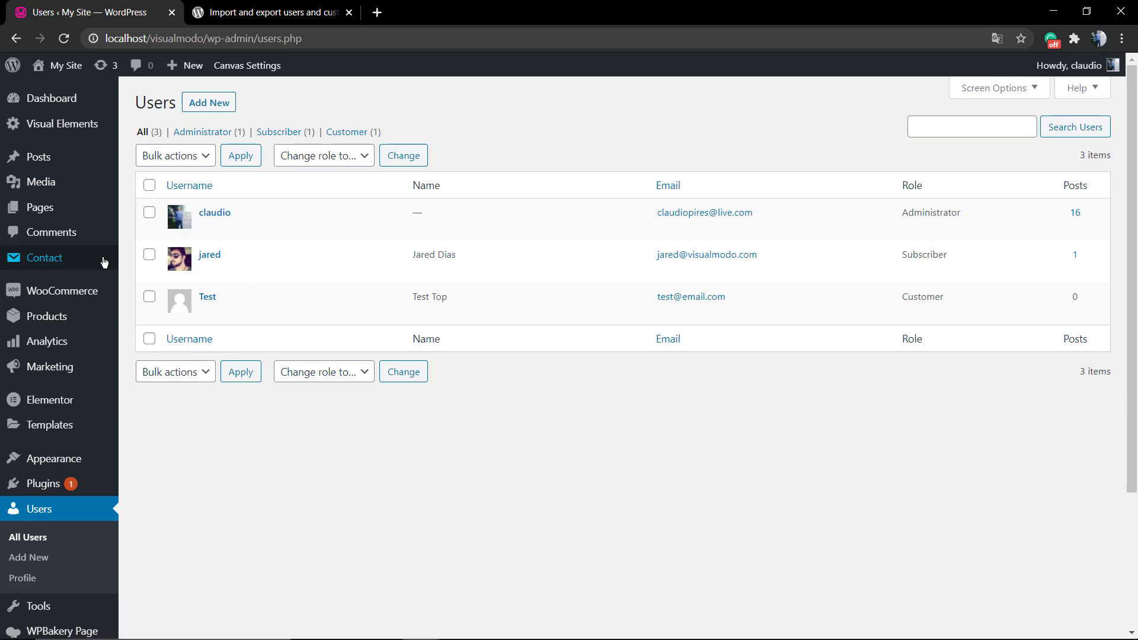
- Scroll the plugin's WordPress.org page through usage, CSV generation notes and screenshots
click(268, 12)
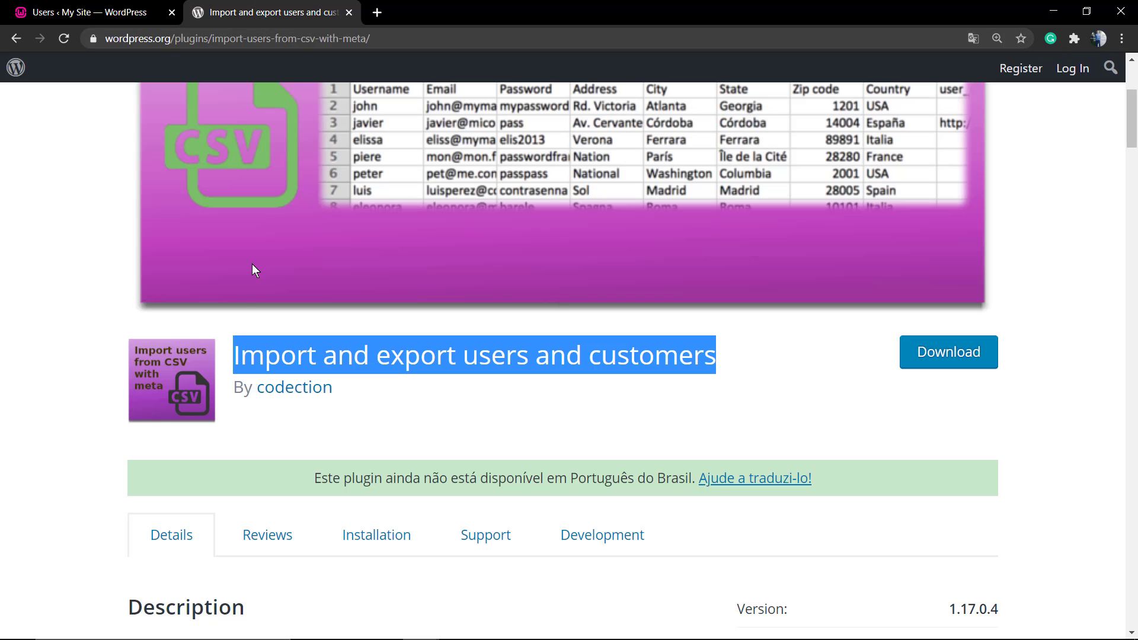
scroll(up, 3)
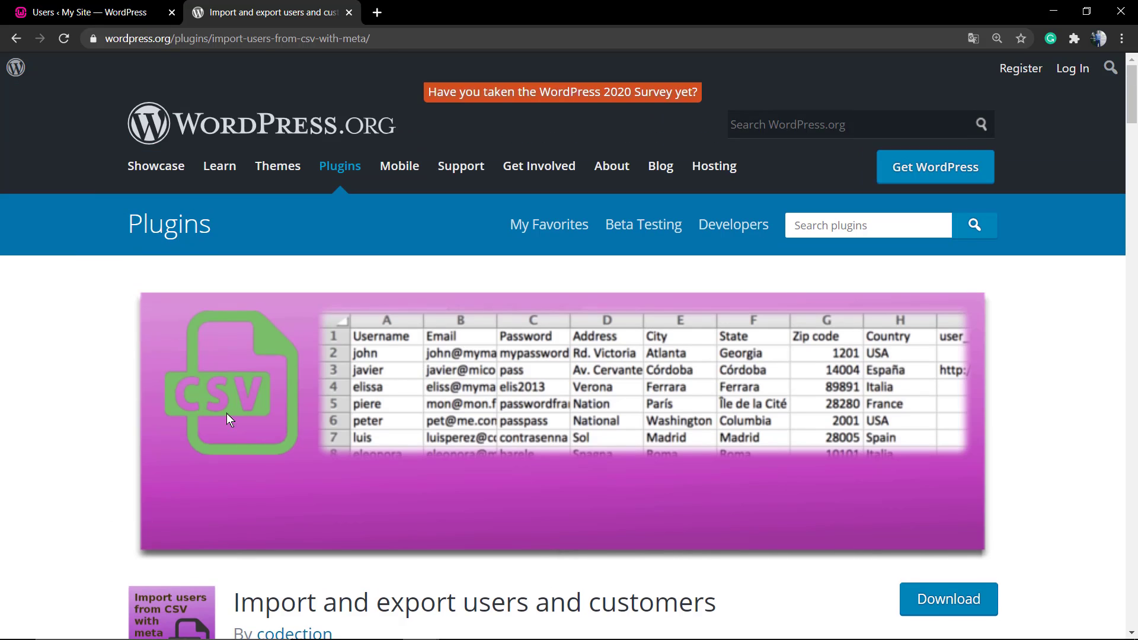
scroll(down, 3)
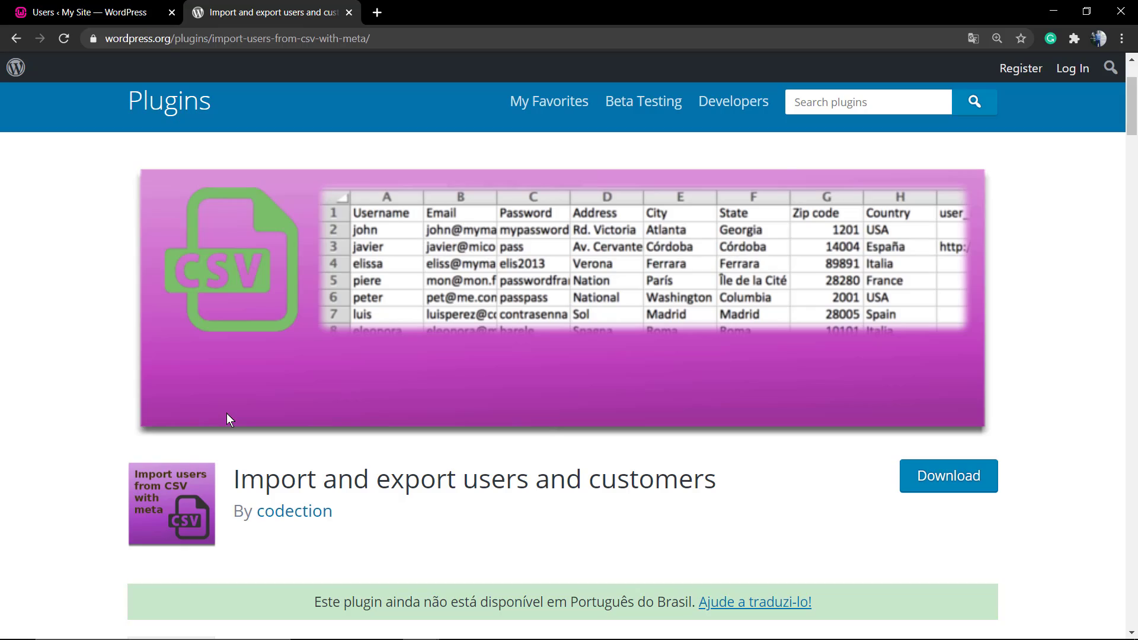
scroll(down, 3)
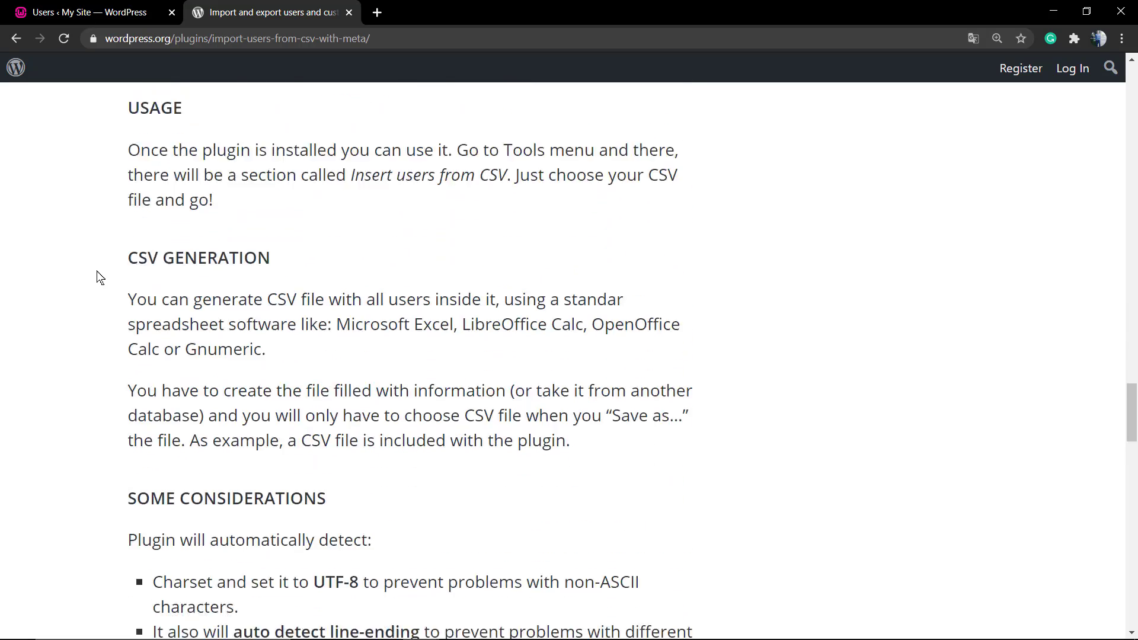
scroll(down, 3)
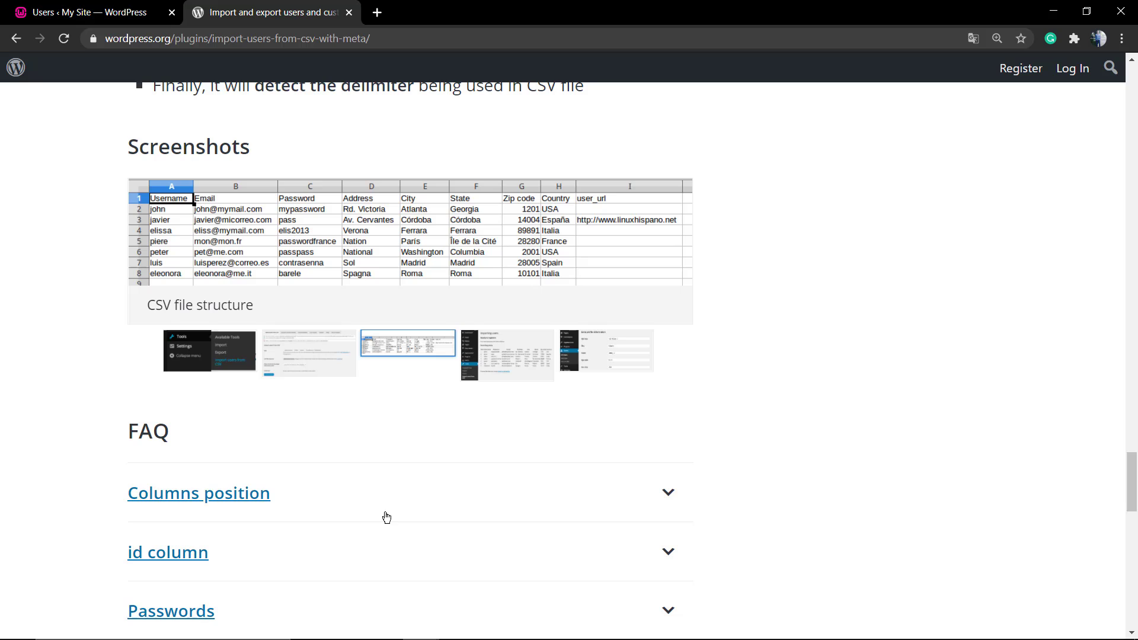
mouse_move(503, 359)
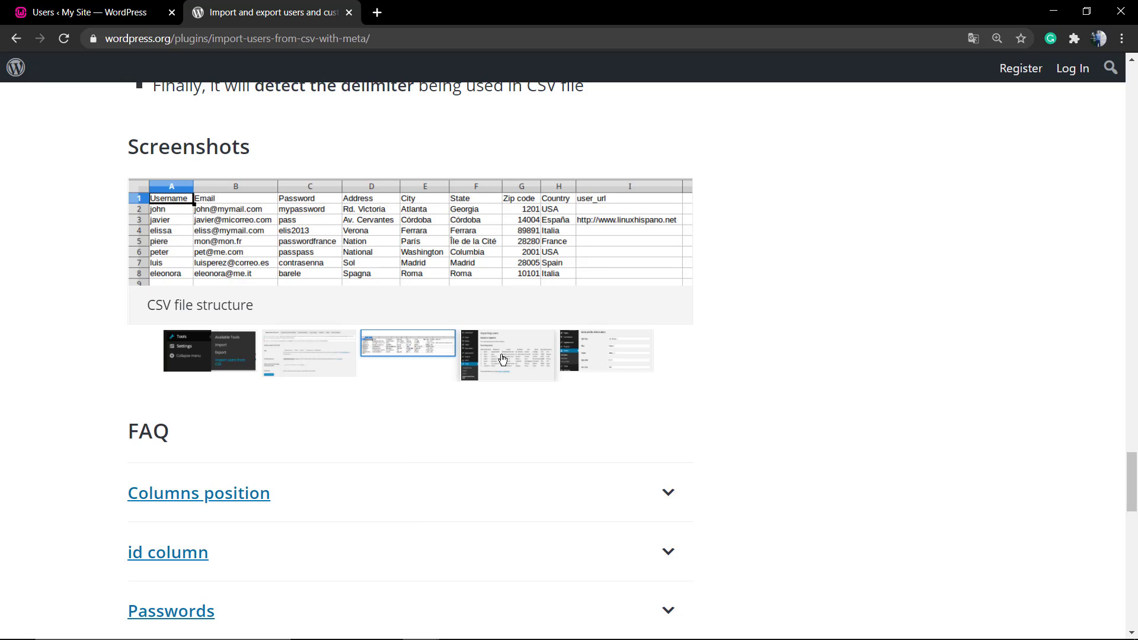